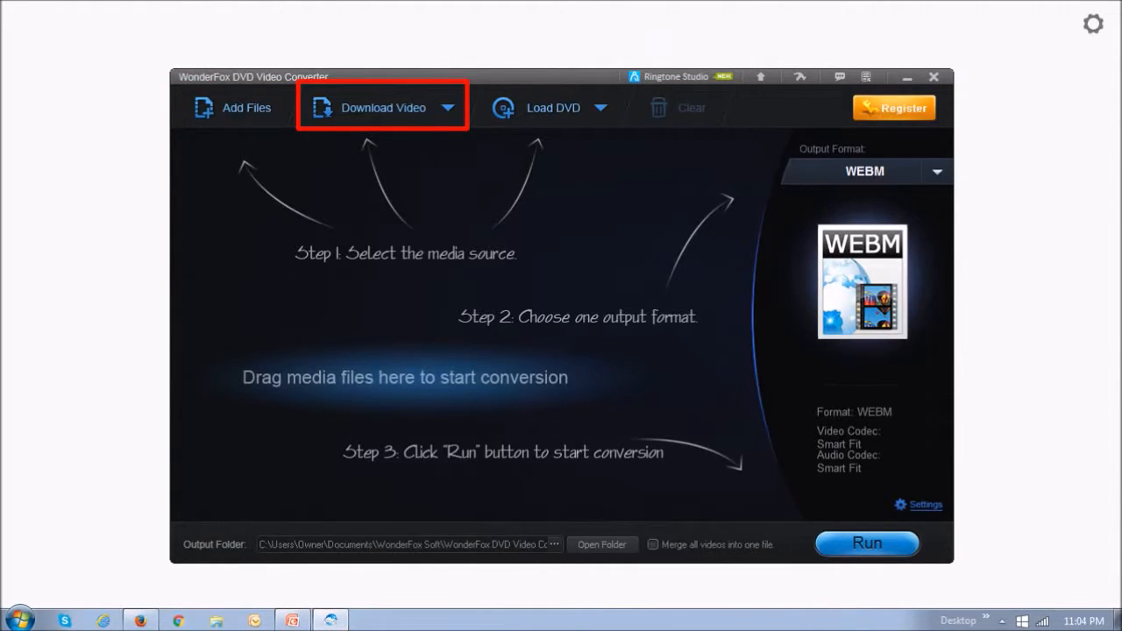
Start a new website video download and analyze the pasted YouTube URL for available qualities
{"action": "left_click", "coordinate": [382, 107]}
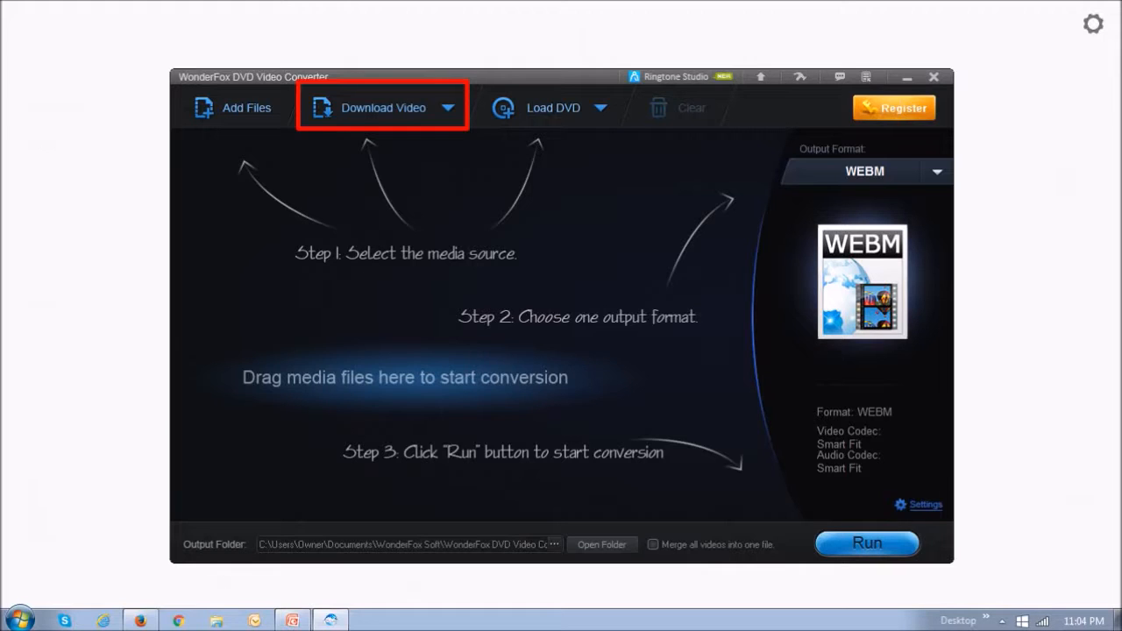
{"action": "left_click", "coordinate": [382, 107]}
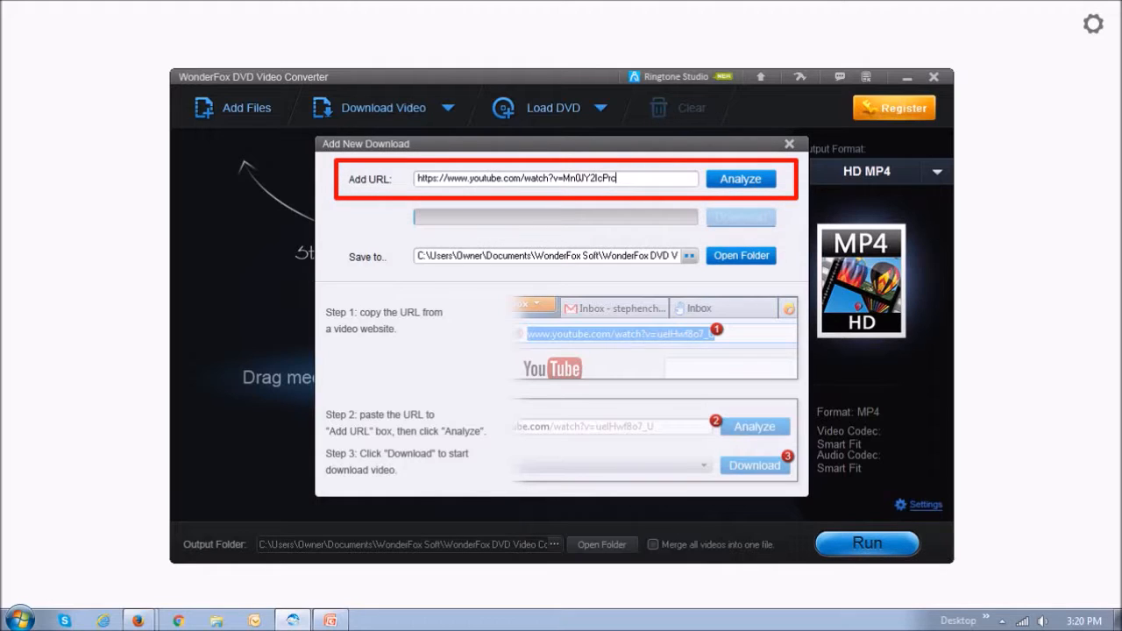
{"action": "left_click", "coordinate": [739, 179]}
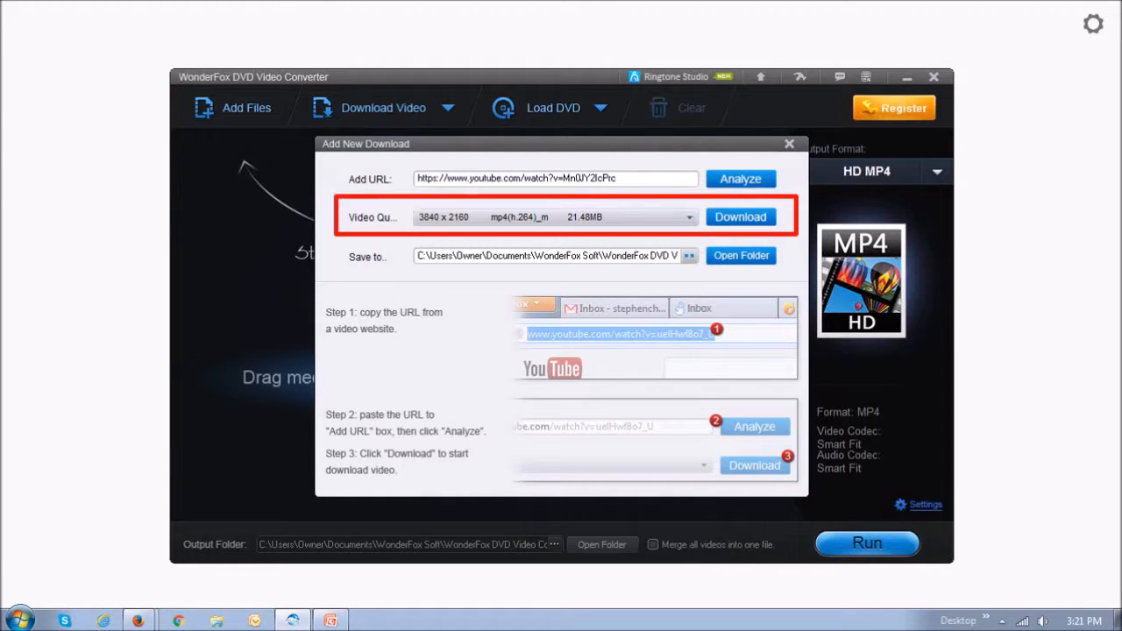
Choose the 1920 × 1080 MP4 quality and download the video into the queue
{"action": "left_click", "coordinate": [689, 217]}
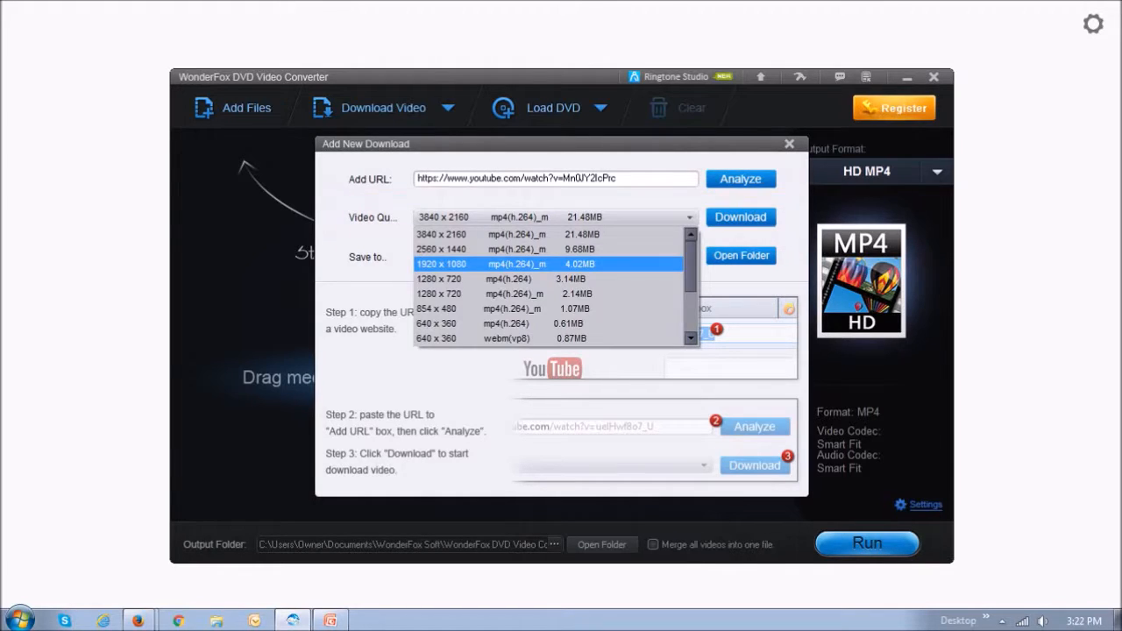
{"action": "left_click", "coordinate": [442, 263]}
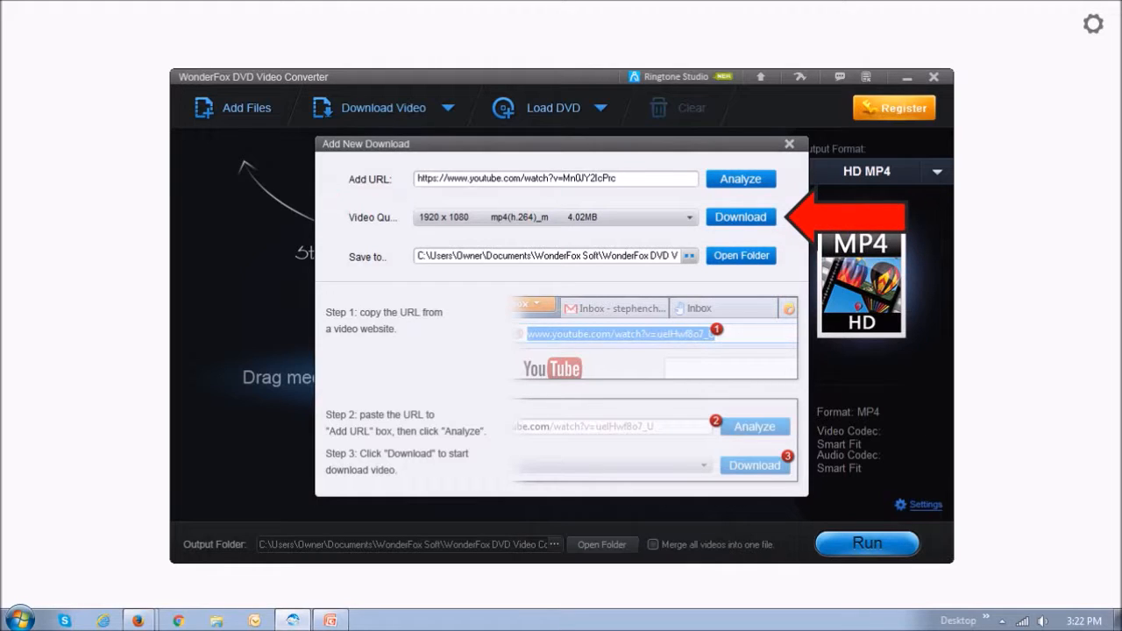
{"action": "left_click", "coordinate": [739, 217]}
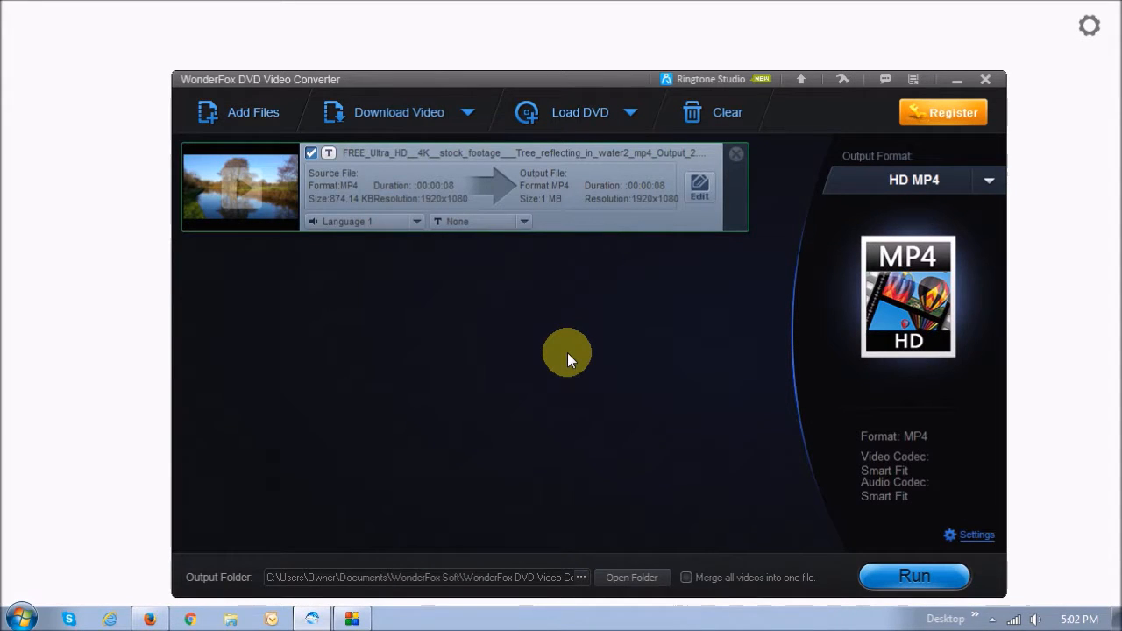
{"action": "mouse_move", "coordinate": [316, 279]}
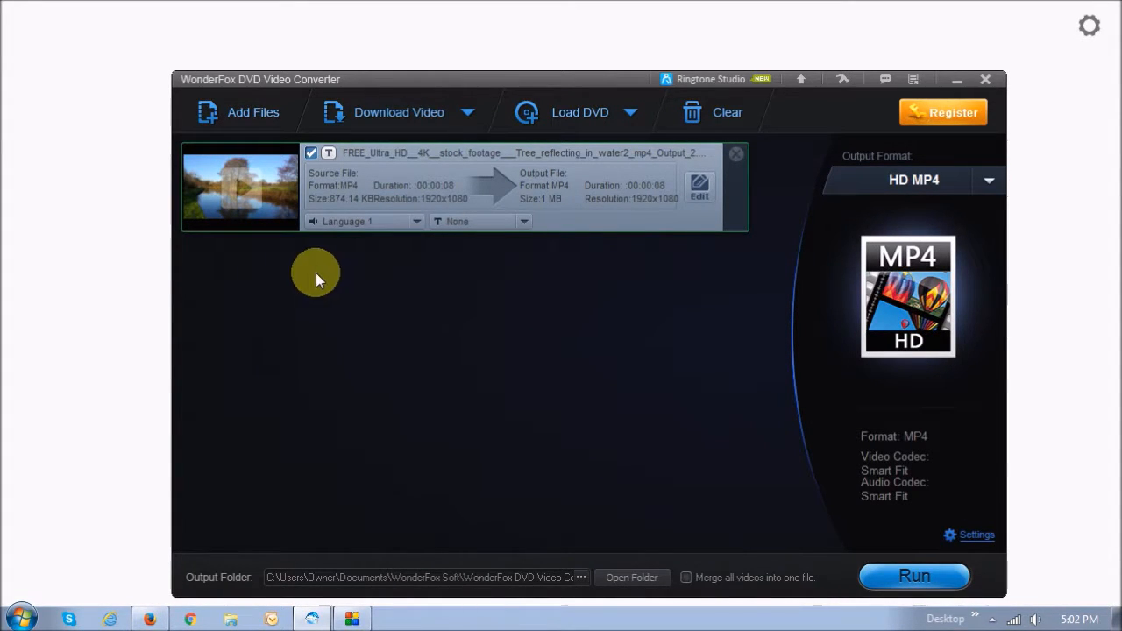
{"action": "mouse_move", "coordinate": [259, 245]}
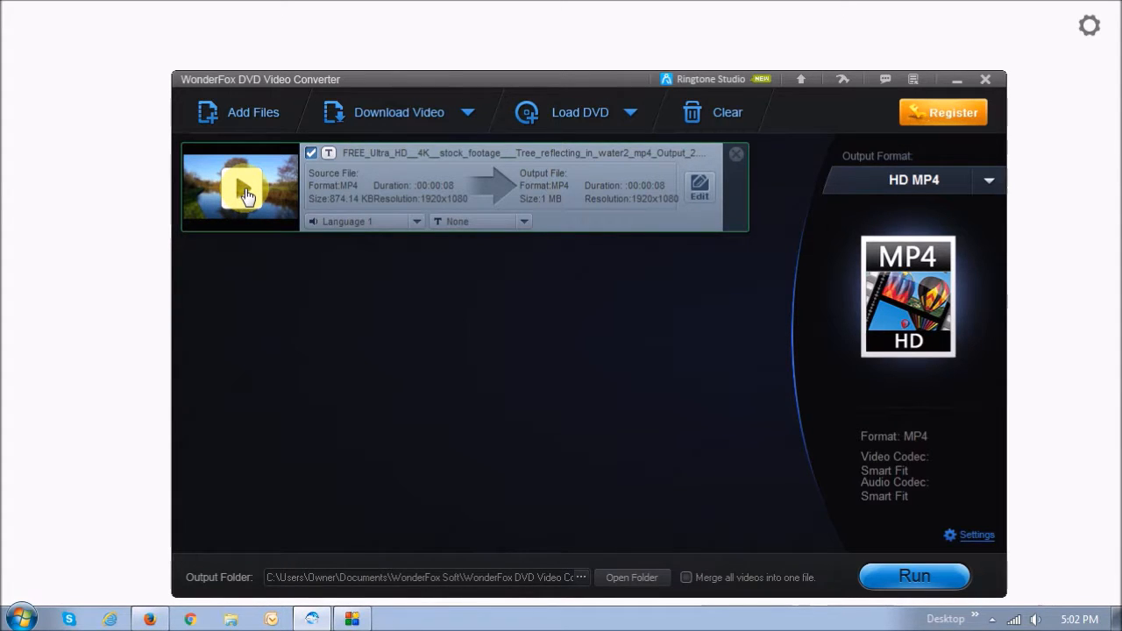
{"action": "left_click", "coordinate": [242, 188]}
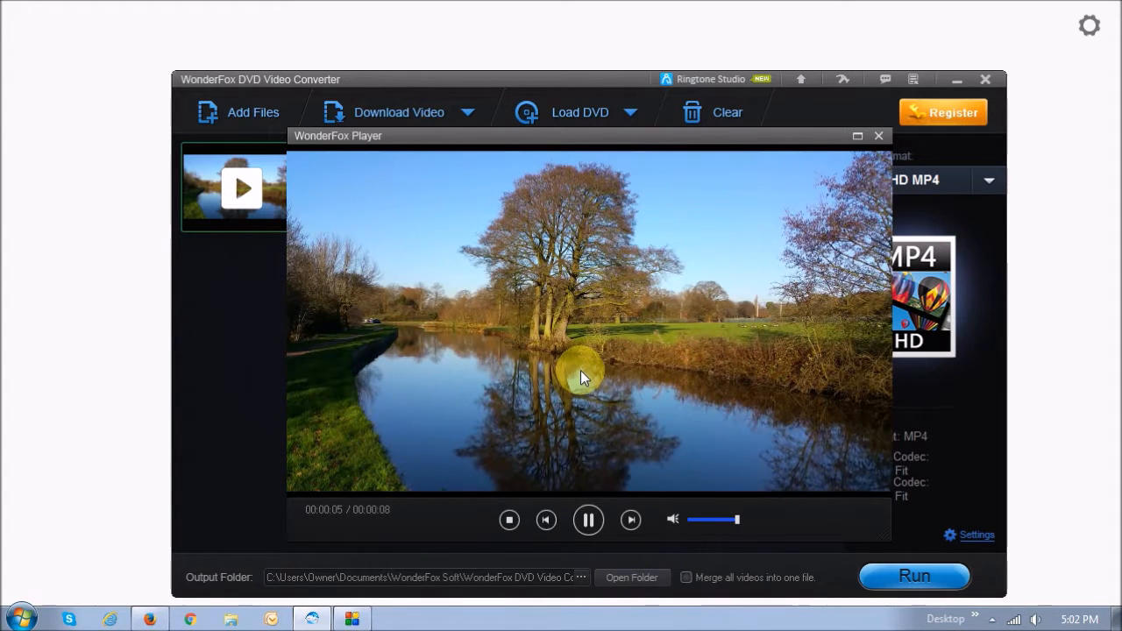
{"action": "mouse_move", "coordinate": [708, 372]}
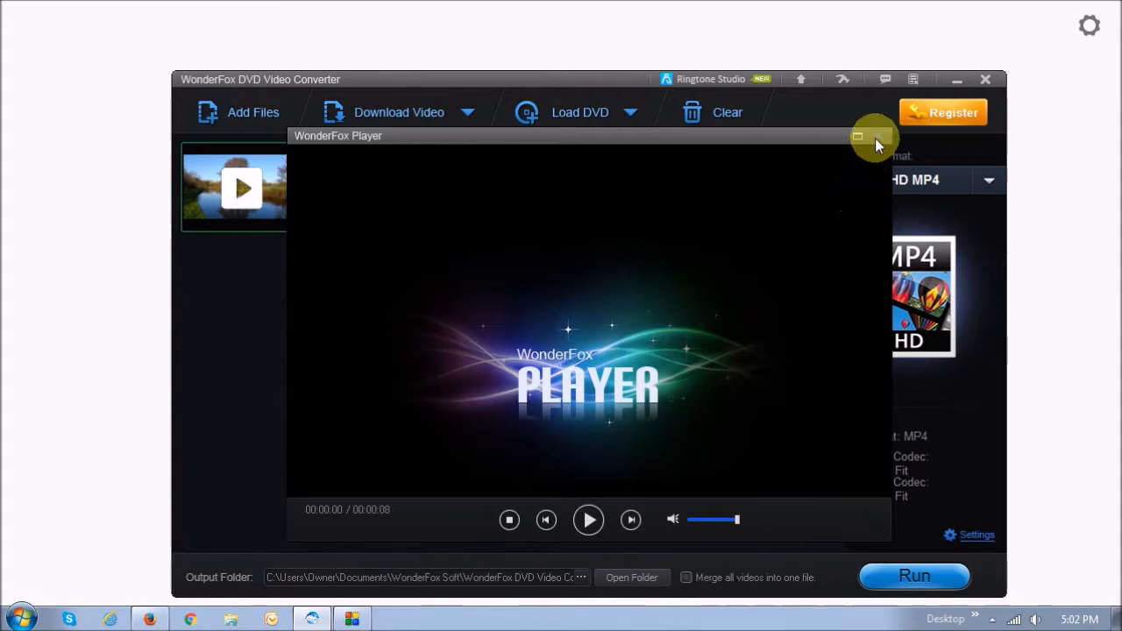
{"action": "left_click", "coordinate": [874, 137]}
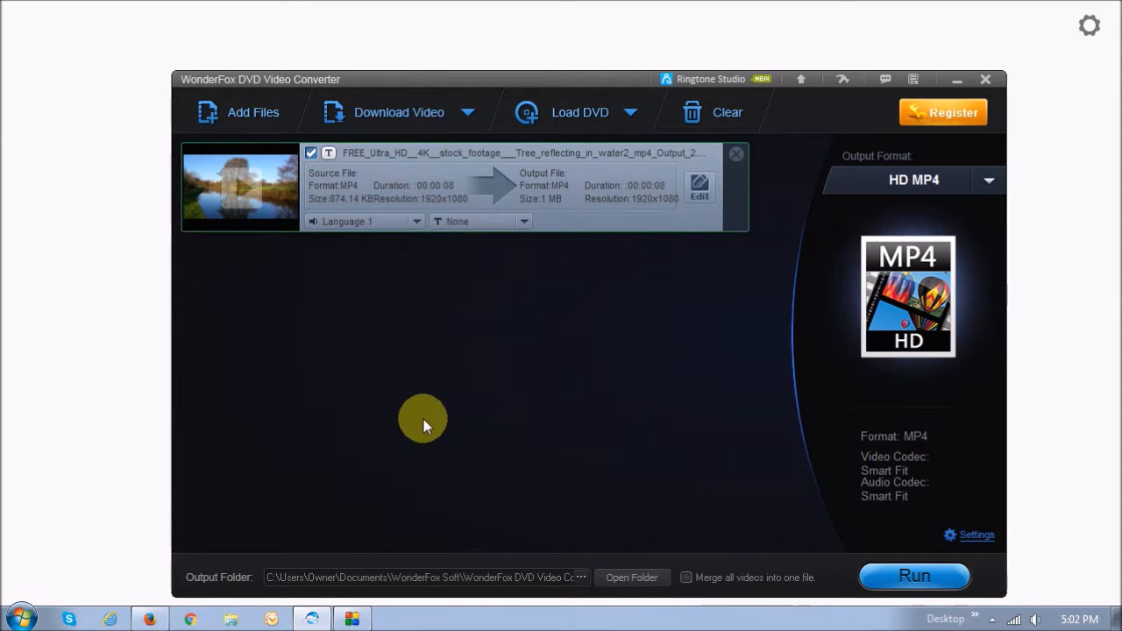
{"action": "mouse_move", "coordinate": [694, 224]}
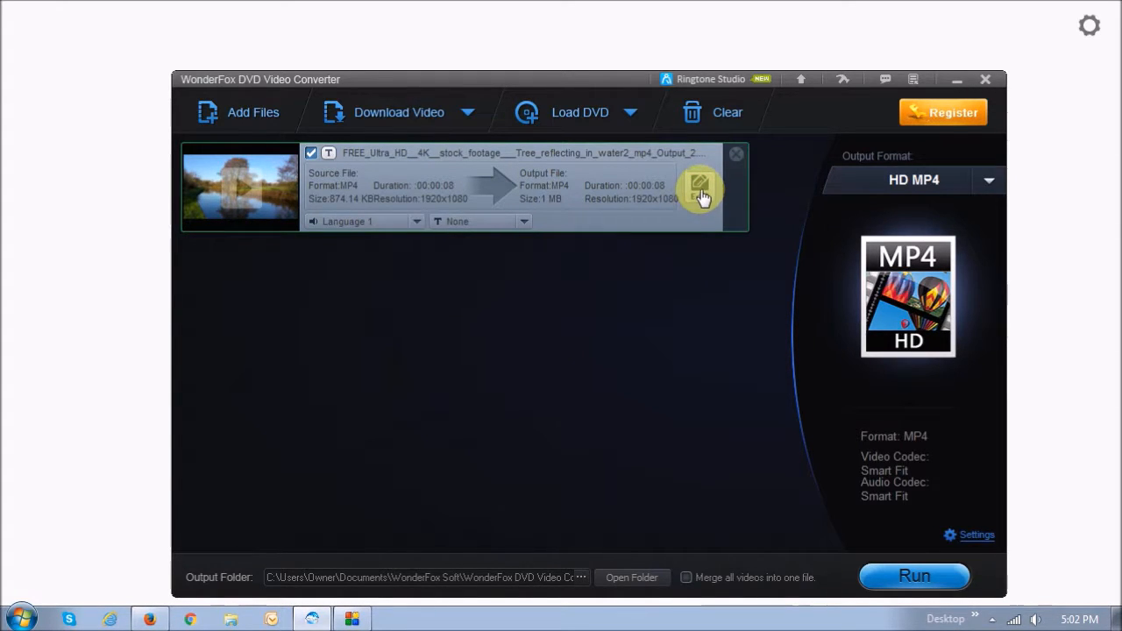
Bring up the editor for the downloaded tree video with original and output previews
{"action": "left_click", "coordinate": [699, 185]}
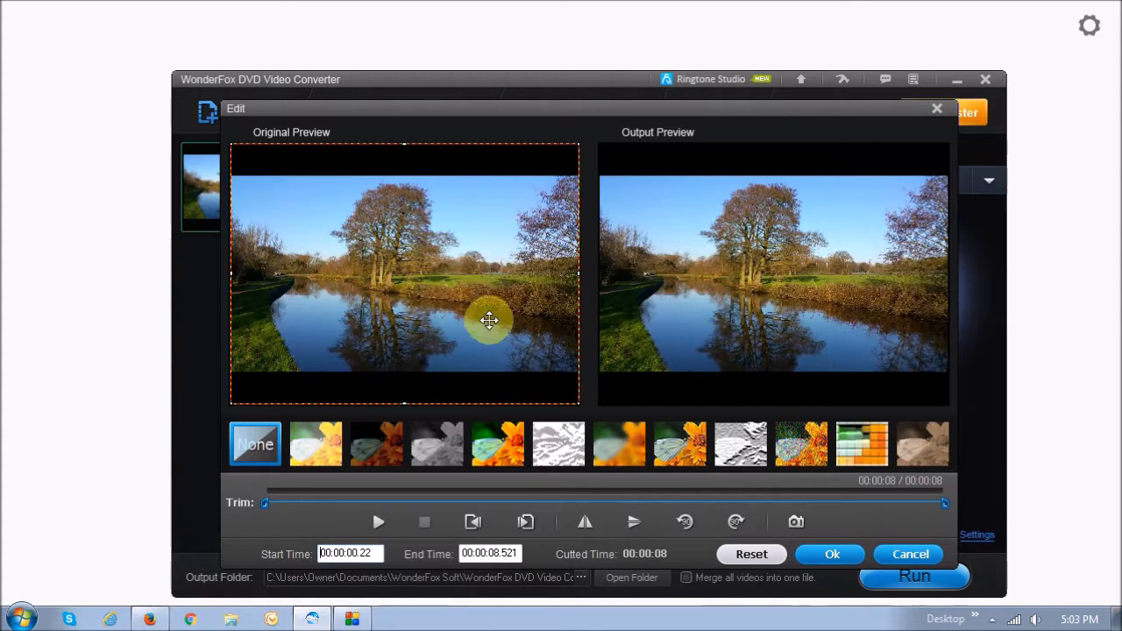
{"action": "mouse_move", "coordinate": [442, 282]}
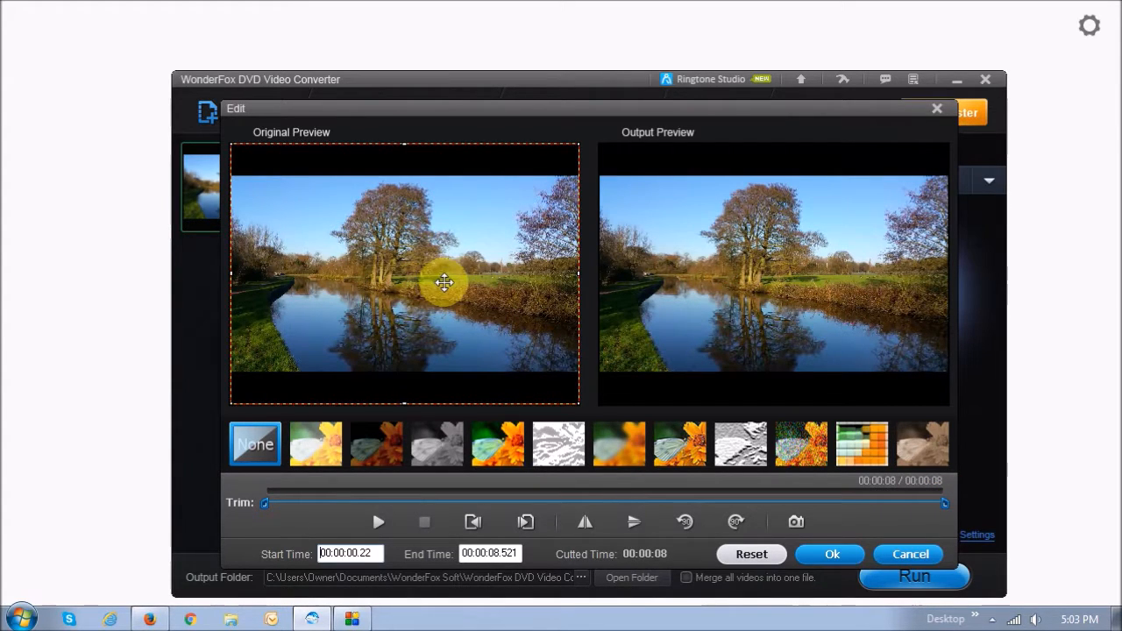
{"action": "mouse_move", "coordinate": [421, 296]}
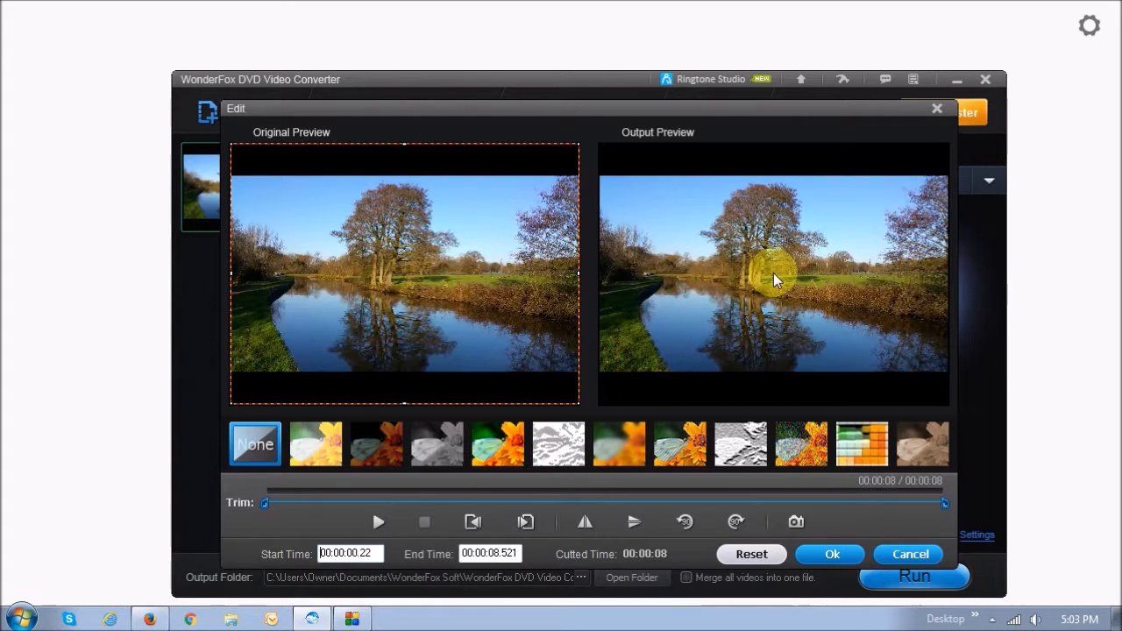
{"action": "mouse_move", "coordinate": [785, 256]}
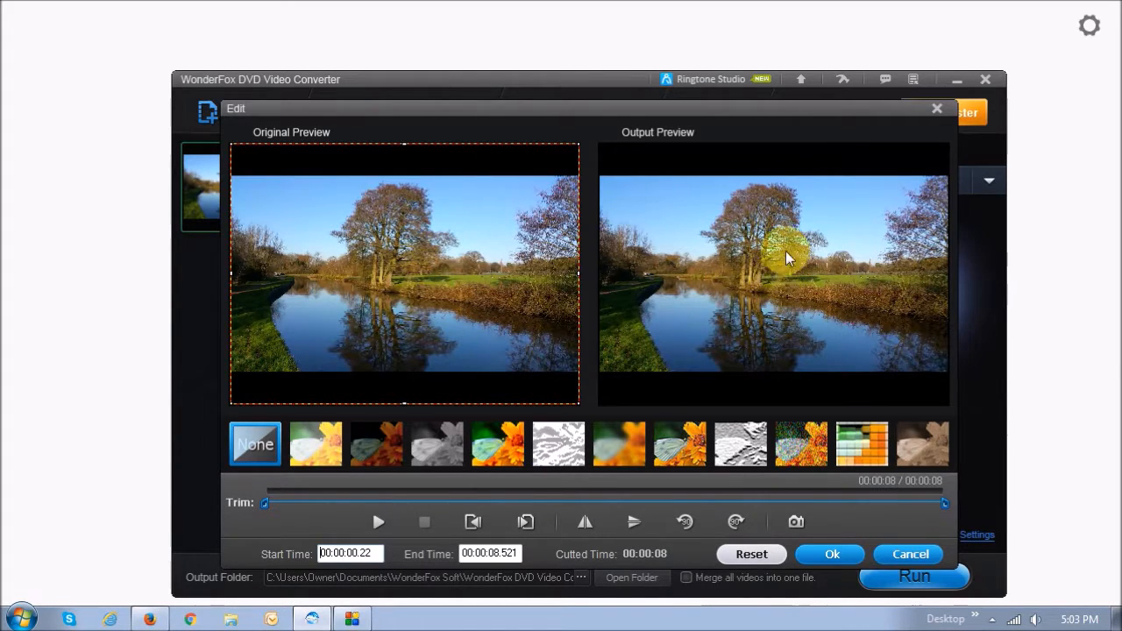
{"action": "mouse_move", "coordinate": [797, 305]}
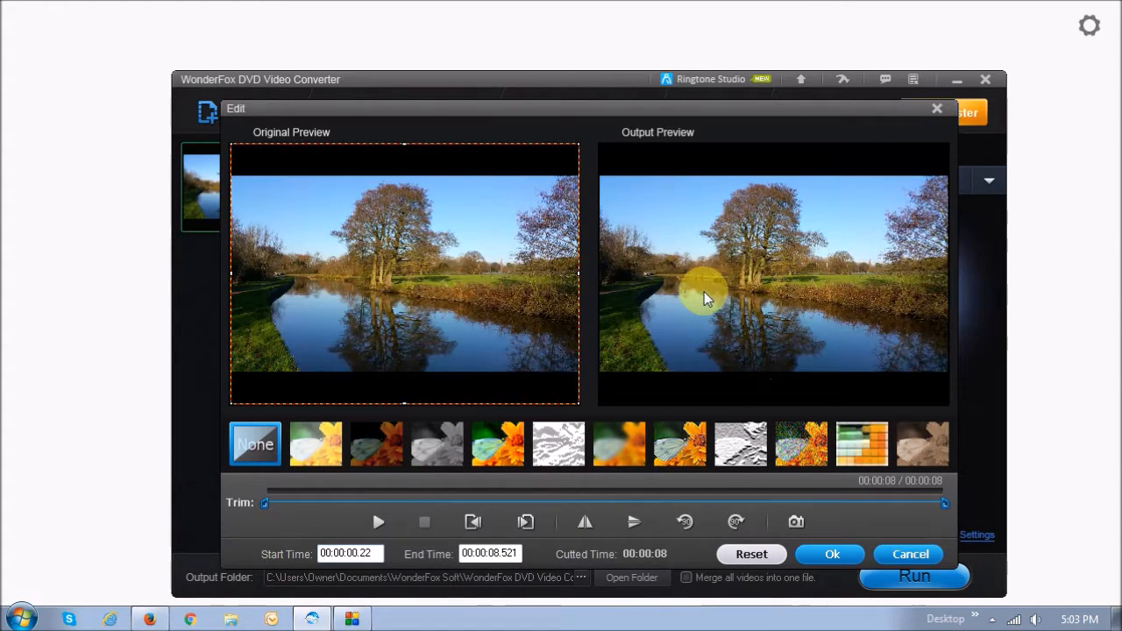
Try effect thumbnails, passing a grainy look, and settle on the pixelated mosaic effect for the output
{"action": "left_click", "coordinate": [619, 443]}
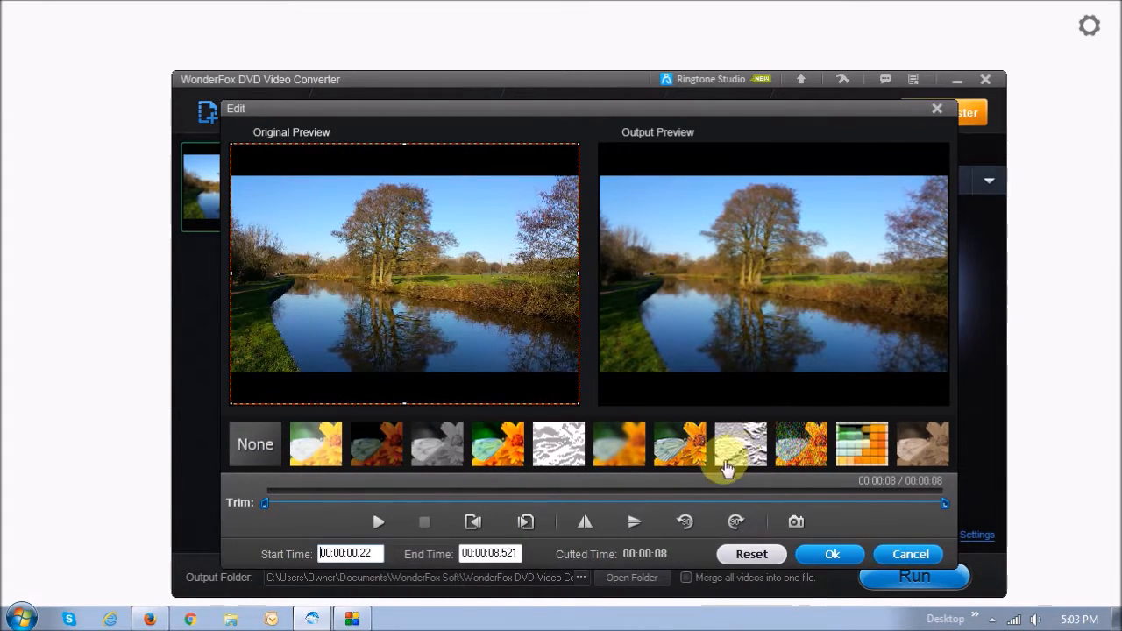
{"action": "mouse_move", "coordinate": [640, 484]}
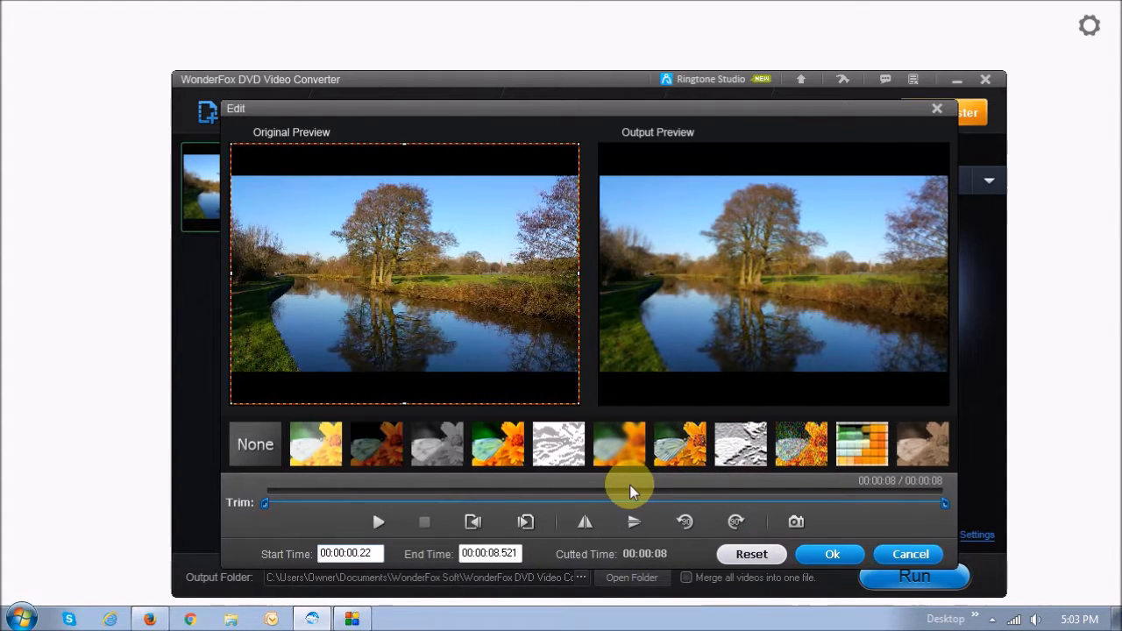
{"action": "mouse_move", "coordinate": [687, 498]}
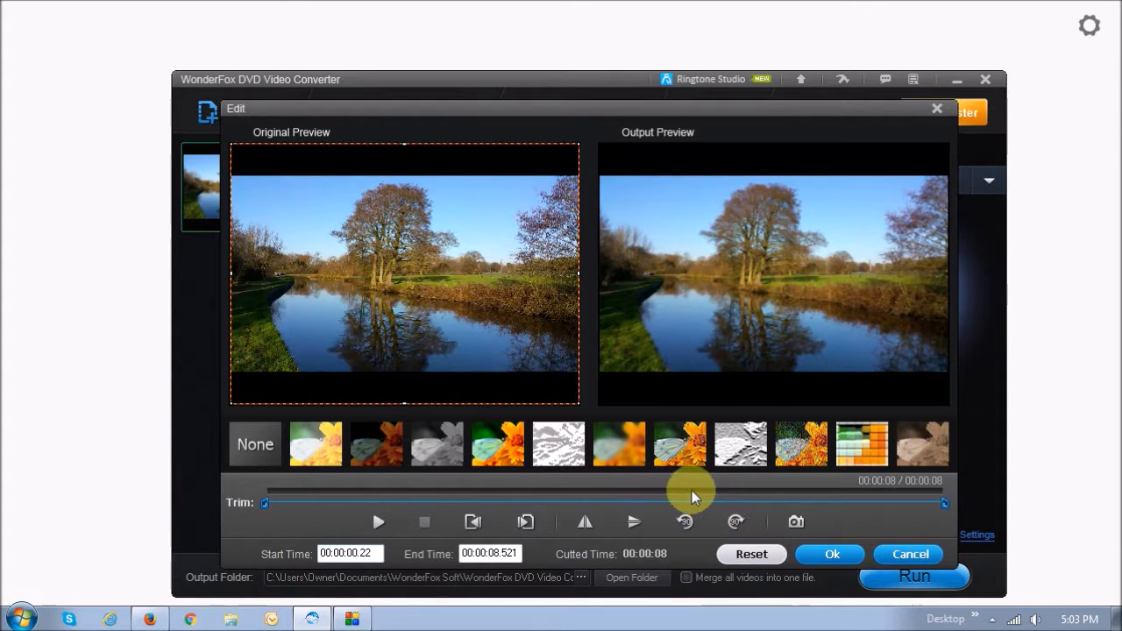
{"action": "mouse_move", "coordinate": [803, 495]}
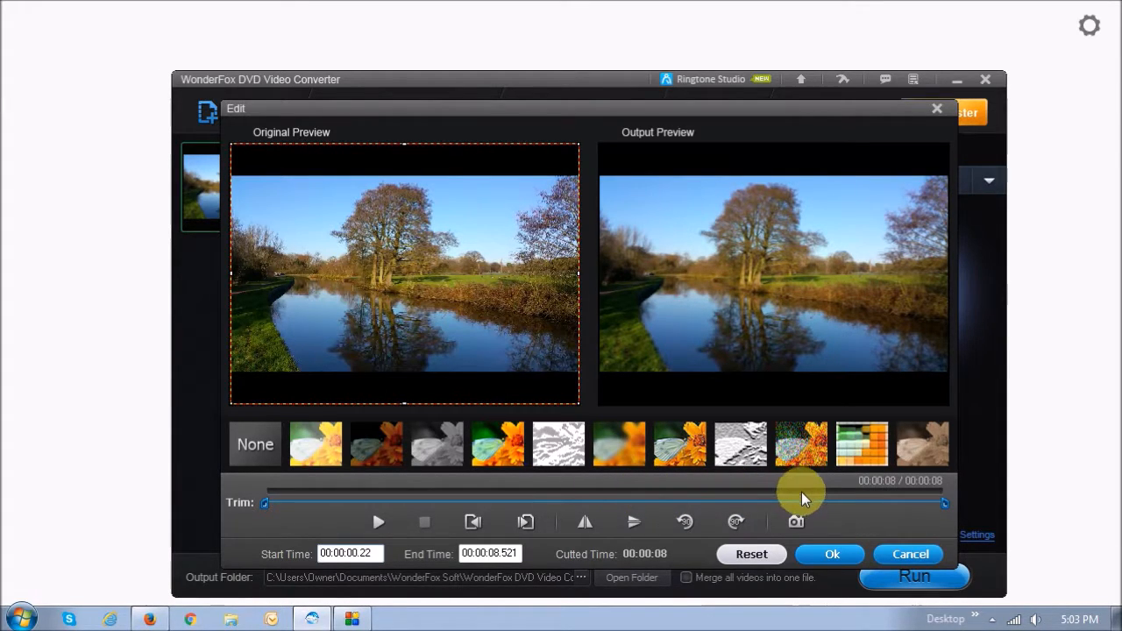
{"action": "left_click", "coordinate": [799, 445]}
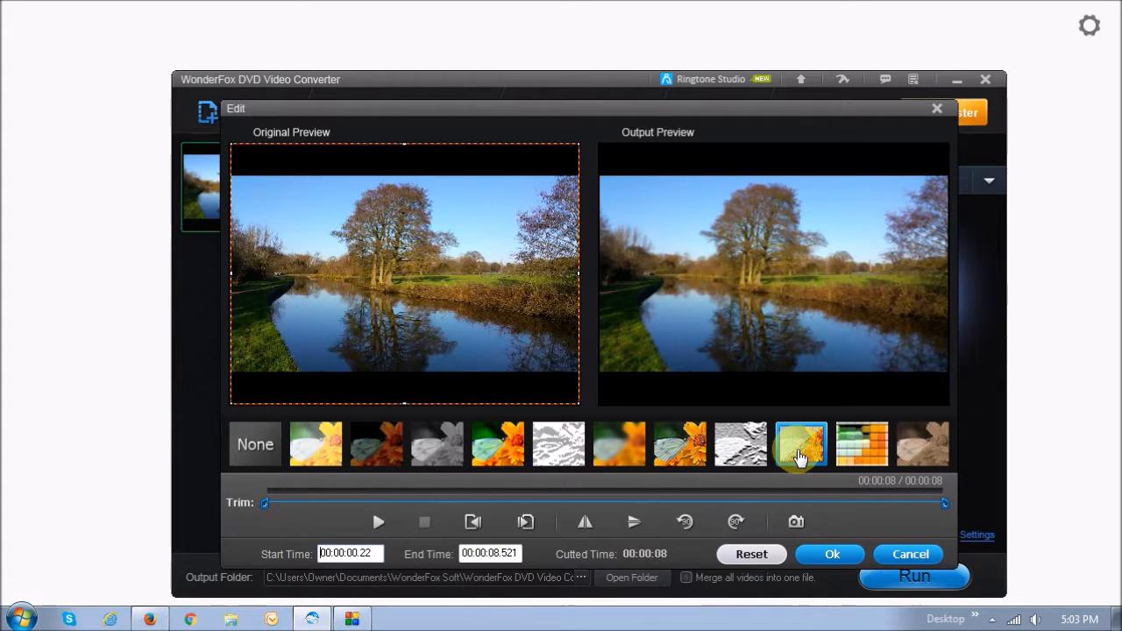
{"action": "left_click", "coordinate": [799, 446]}
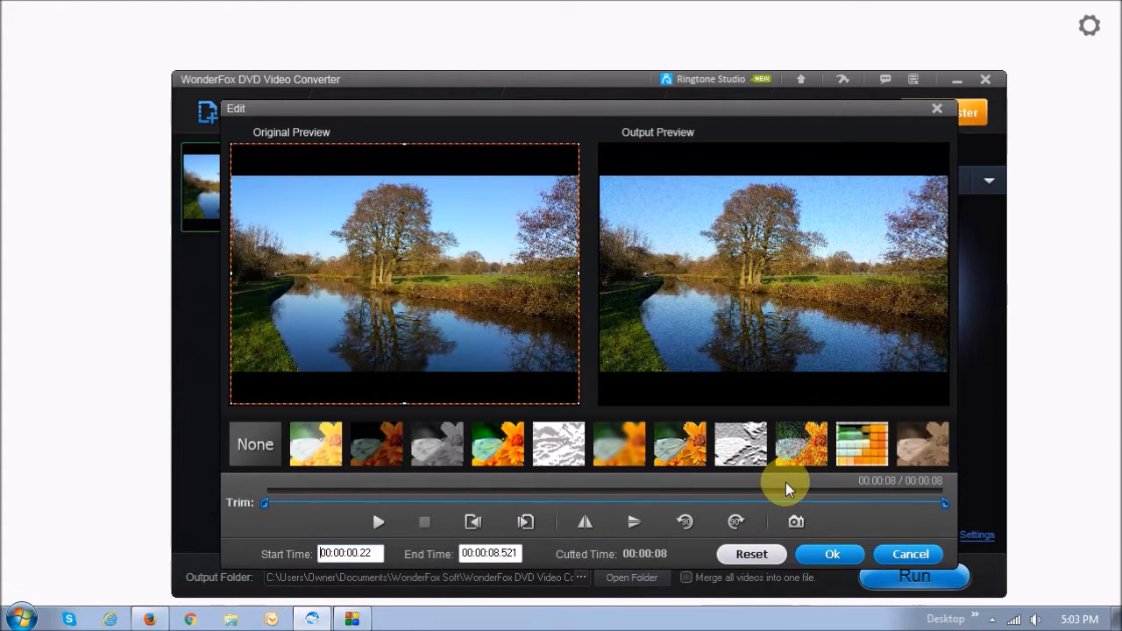
{"action": "left_click", "coordinate": [862, 445]}
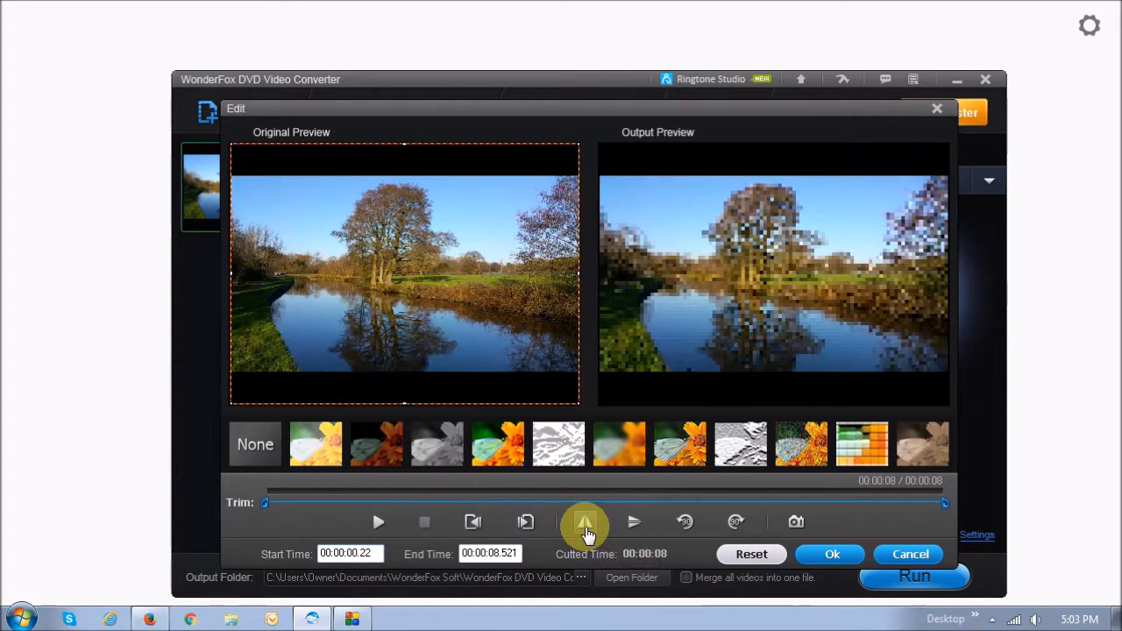
Rotate the output a quarter turn left, leave the editor, and show the output format catalogue
{"action": "left_click", "coordinate": [633, 523]}
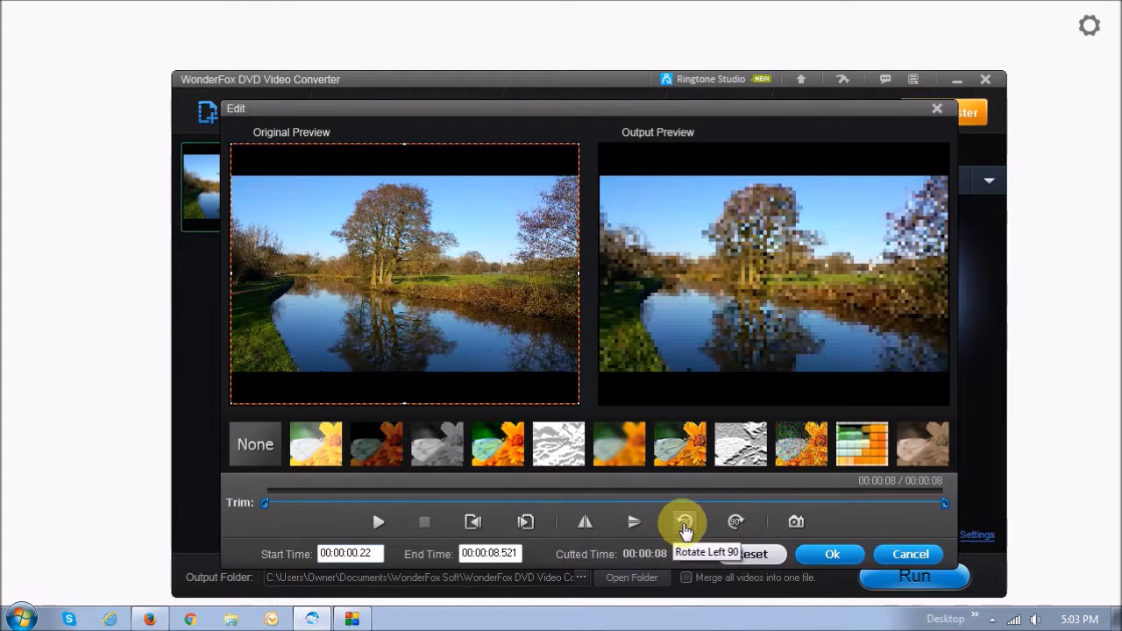
{"action": "left_click", "coordinate": [683, 522]}
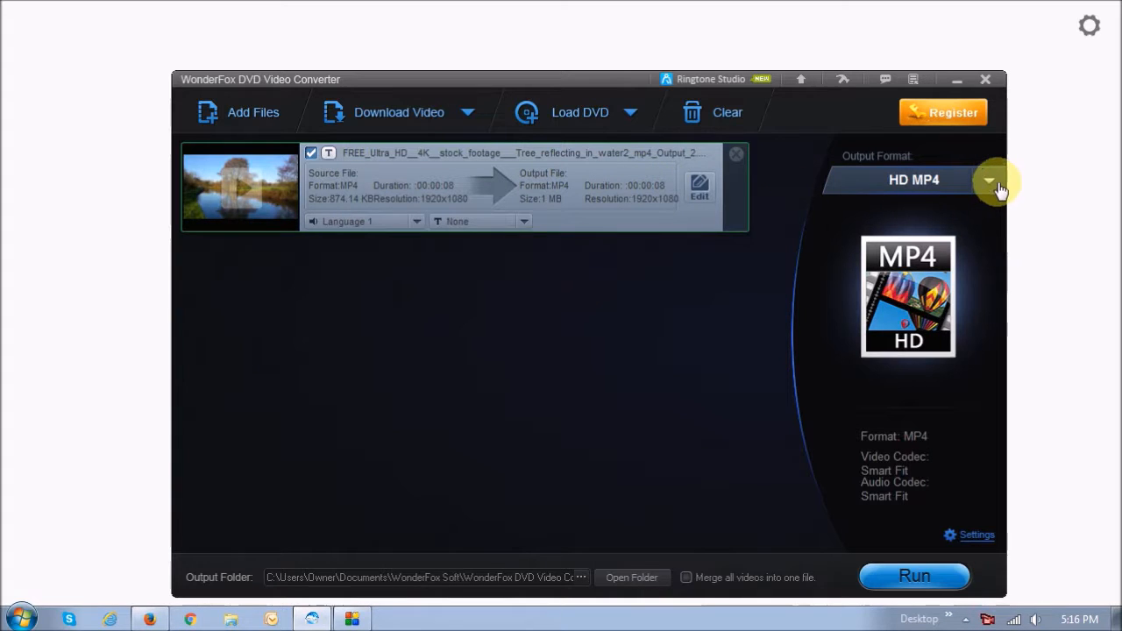
{"action": "left_click", "coordinate": [988, 180]}
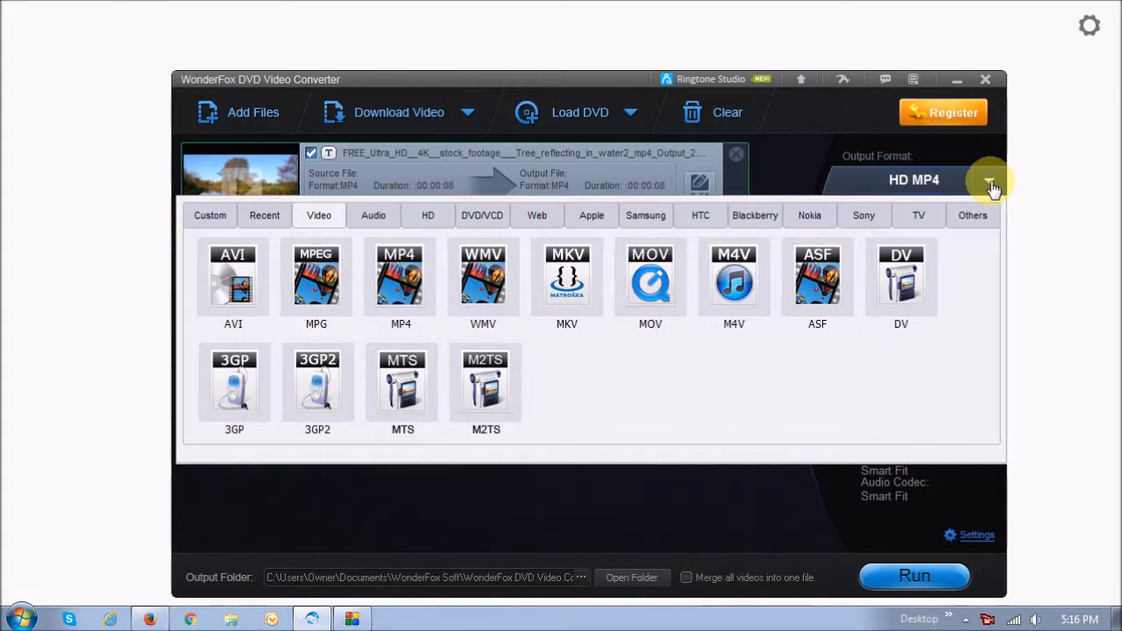
{"action": "mouse_move", "coordinate": [567, 289]}
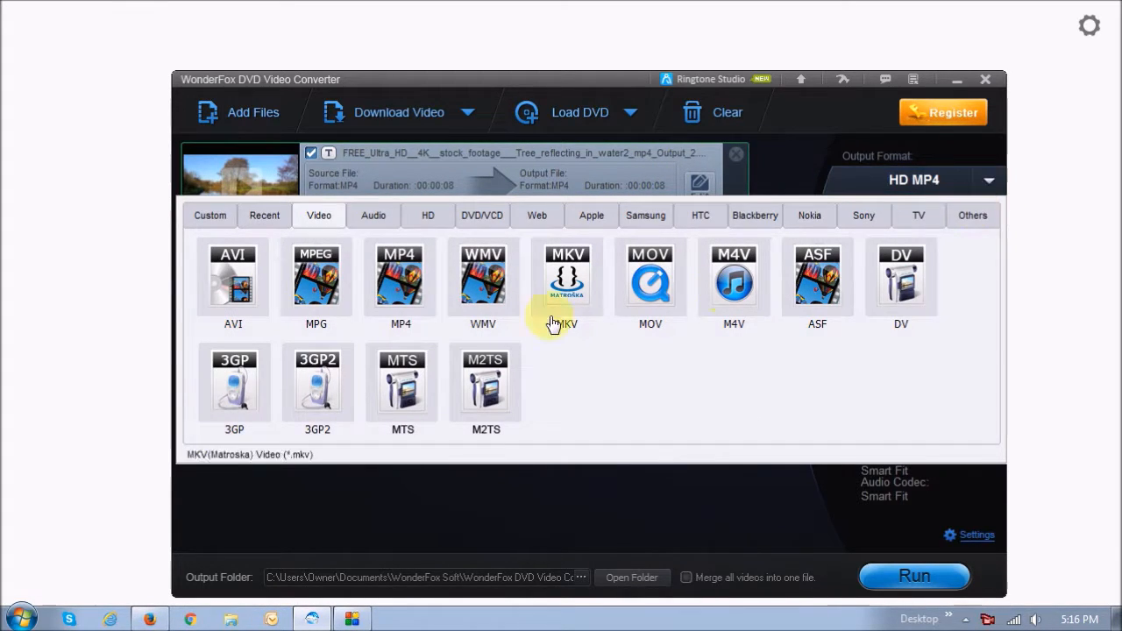
{"action": "mouse_move", "coordinate": [427, 215]}
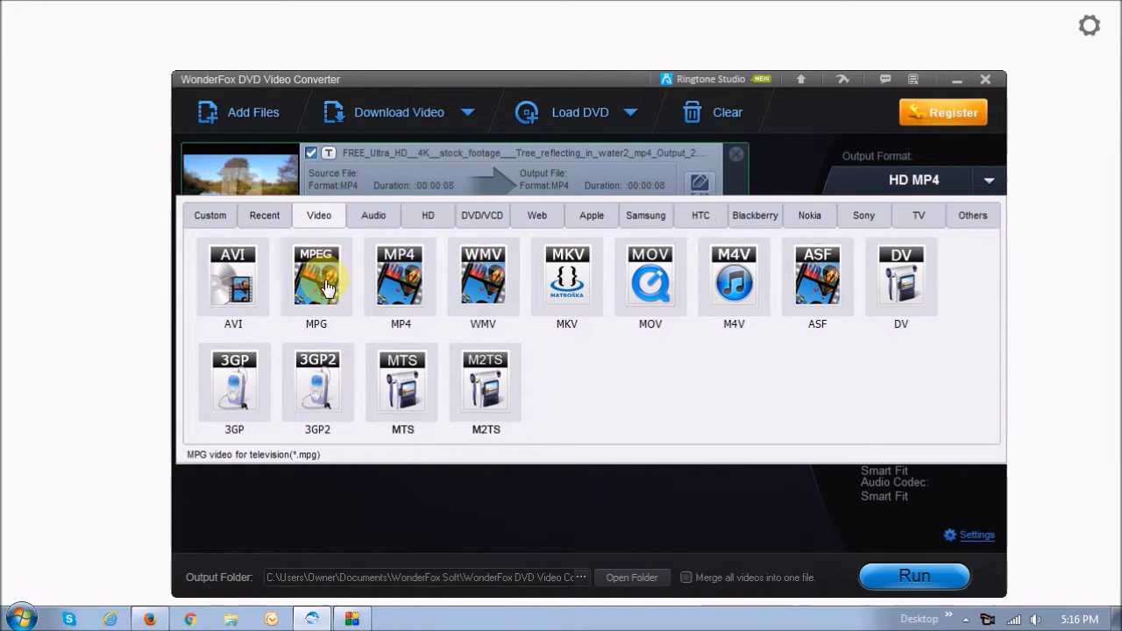
Browse the Video, HD, Web and Apple format categories
{"action": "left_click", "coordinate": [233, 281]}
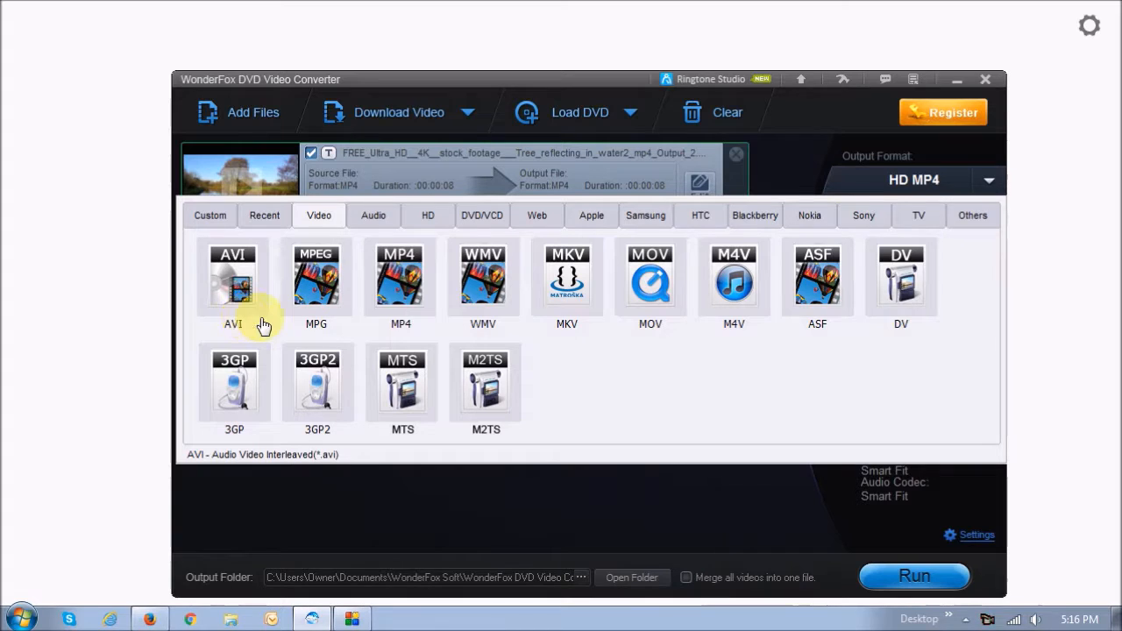
{"action": "mouse_move", "coordinate": [610, 324]}
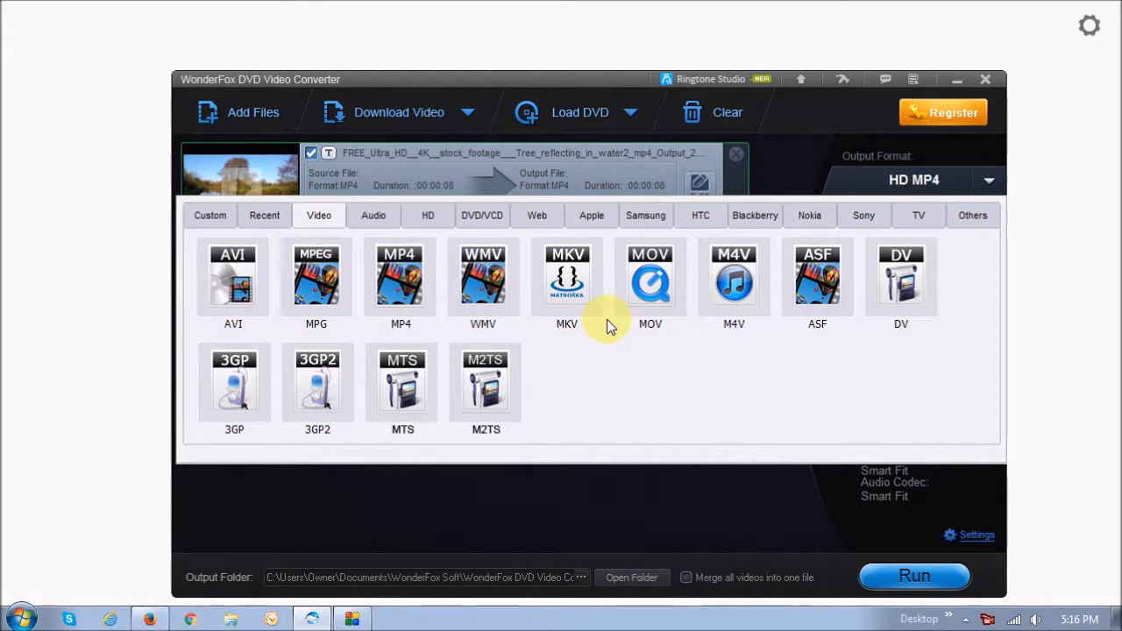
{"action": "left_click", "coordinate": [428, 213]}
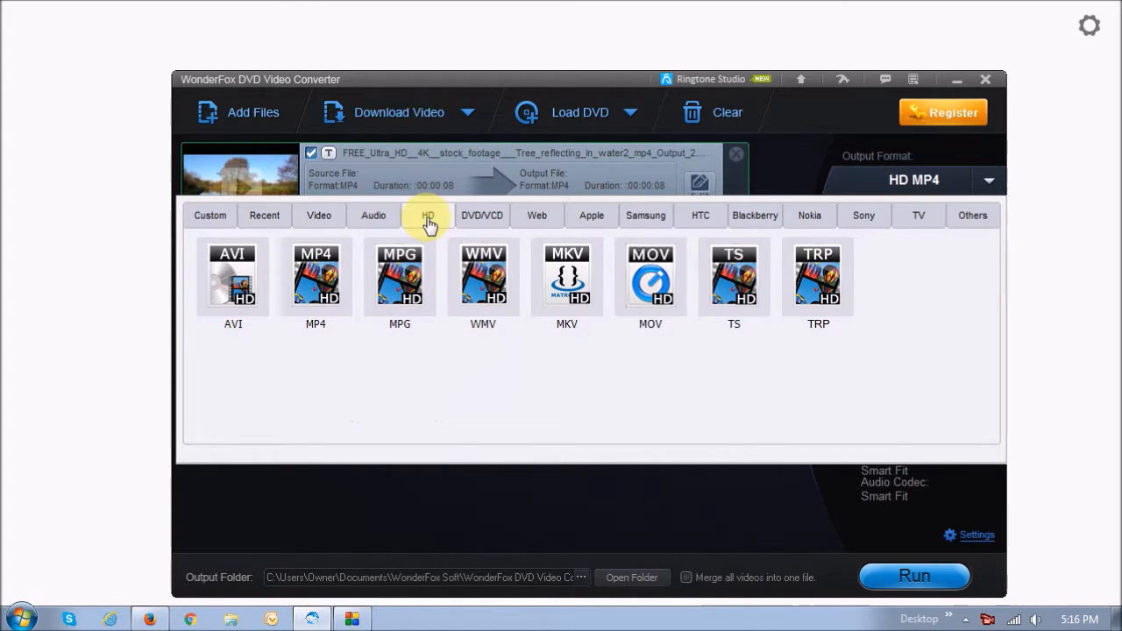
{"action": "mouse_move", "coordinate": [388, 361]}
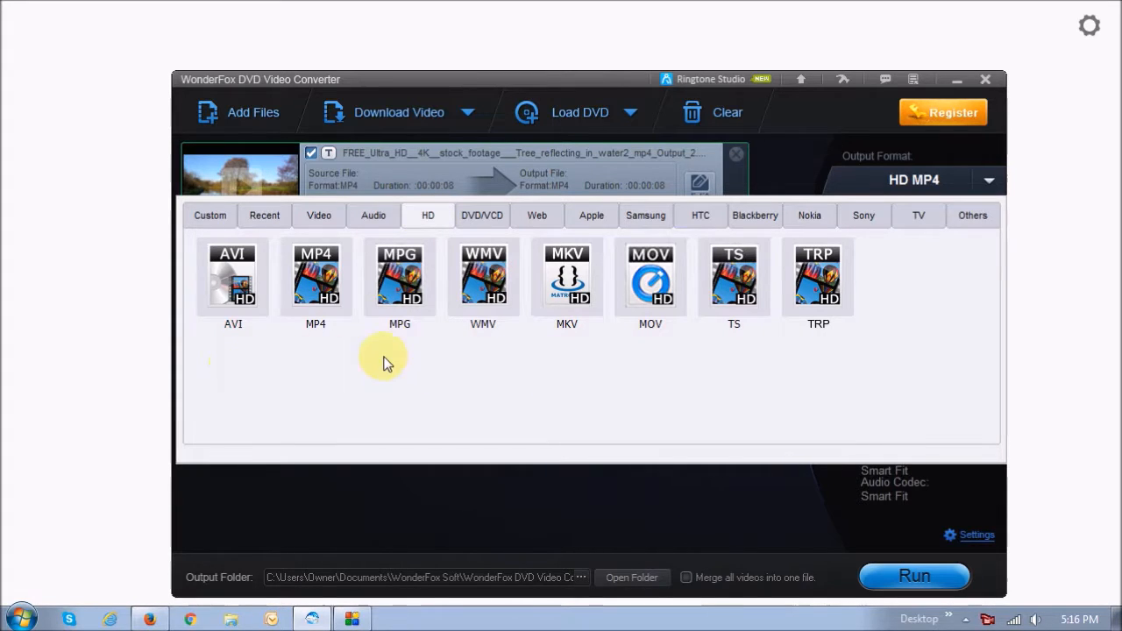
{"action": "mouse_move", "coordinate": [650, 348]}
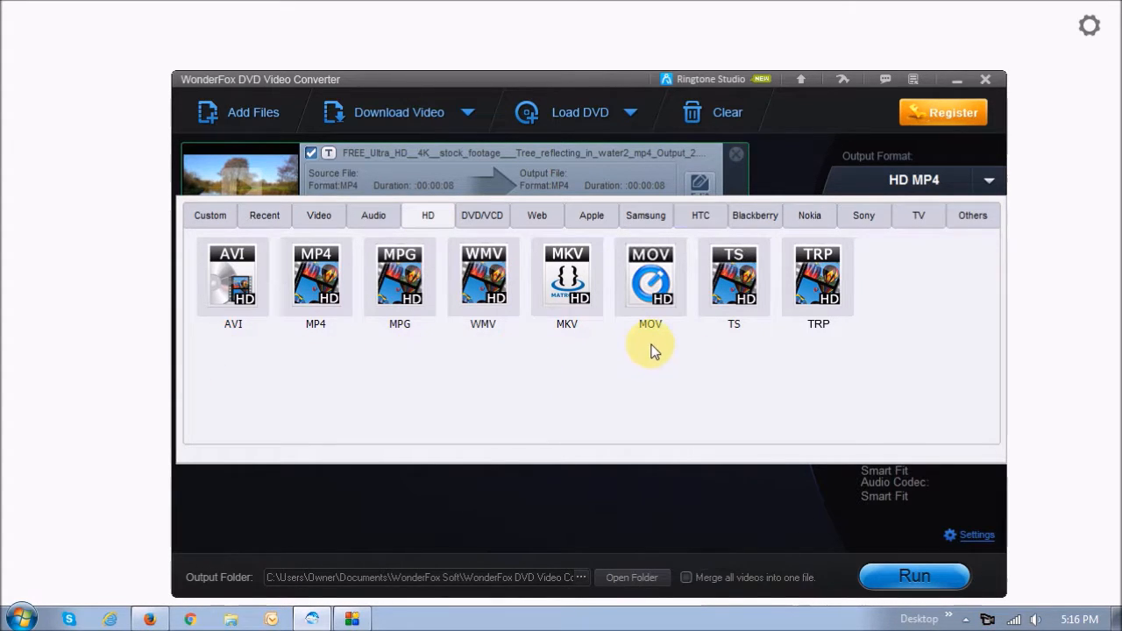
{"action": "mouse_move", "coordinate": [536, 215]}
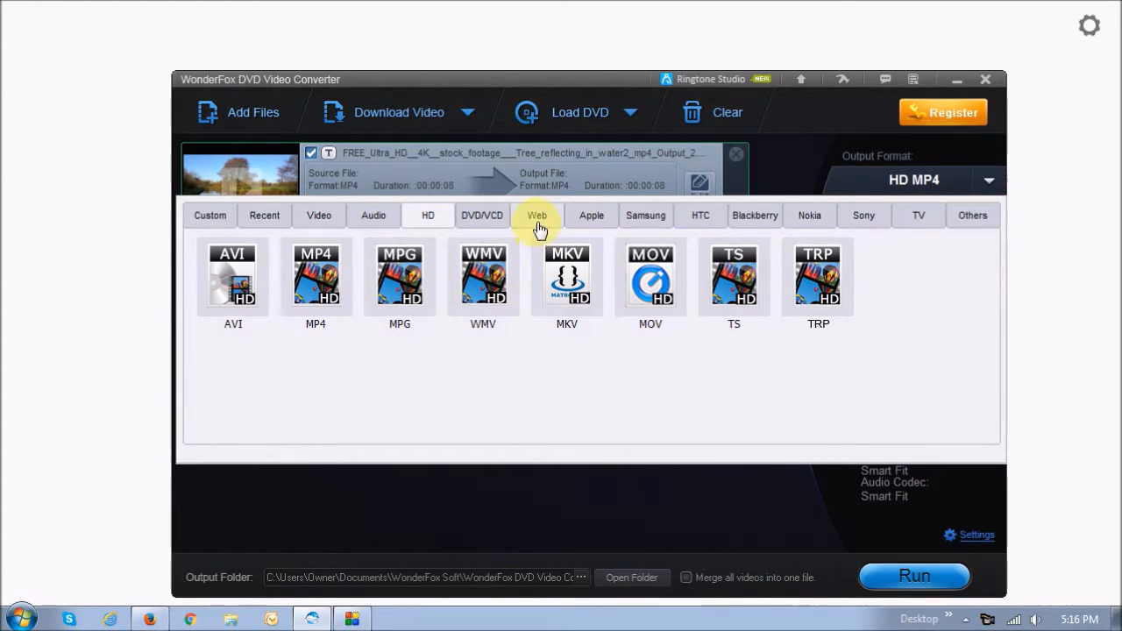
{"action": "left_click", "coordinate": [536, 216]}
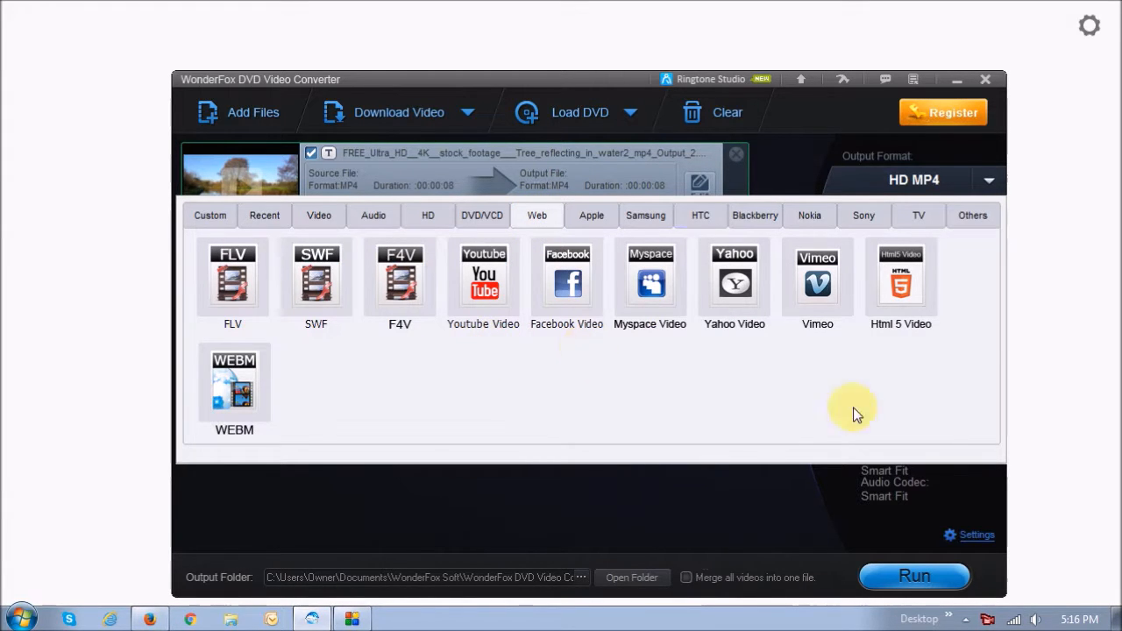
{"action": "mouse_move", "coordinate": [610, 294]}
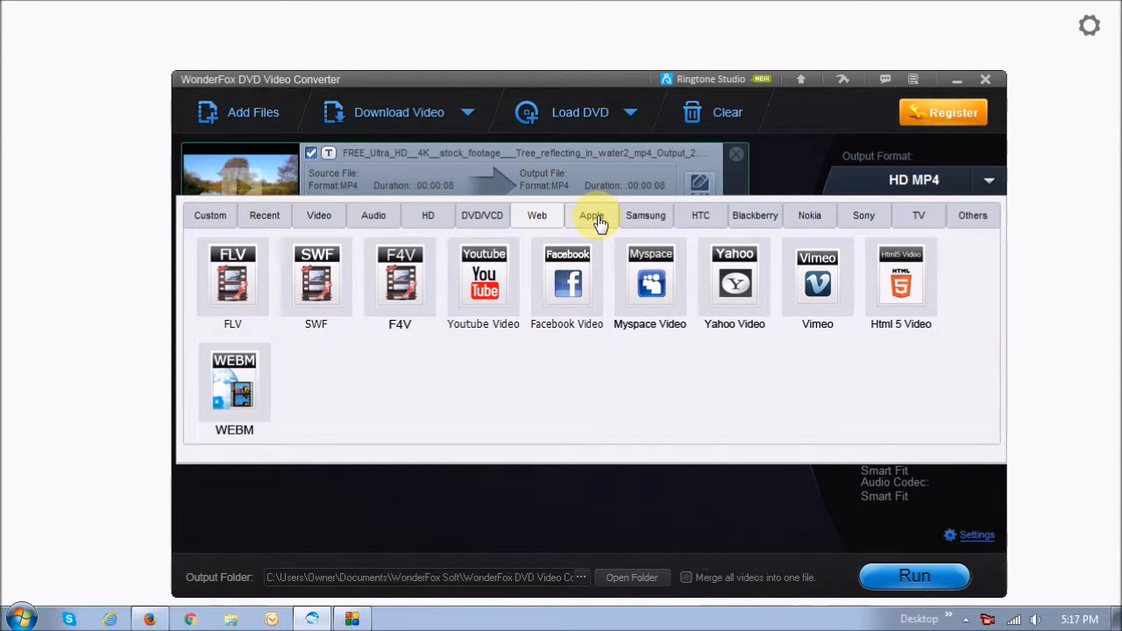
{"action": "left_click", "coordinate": [593, 215]}
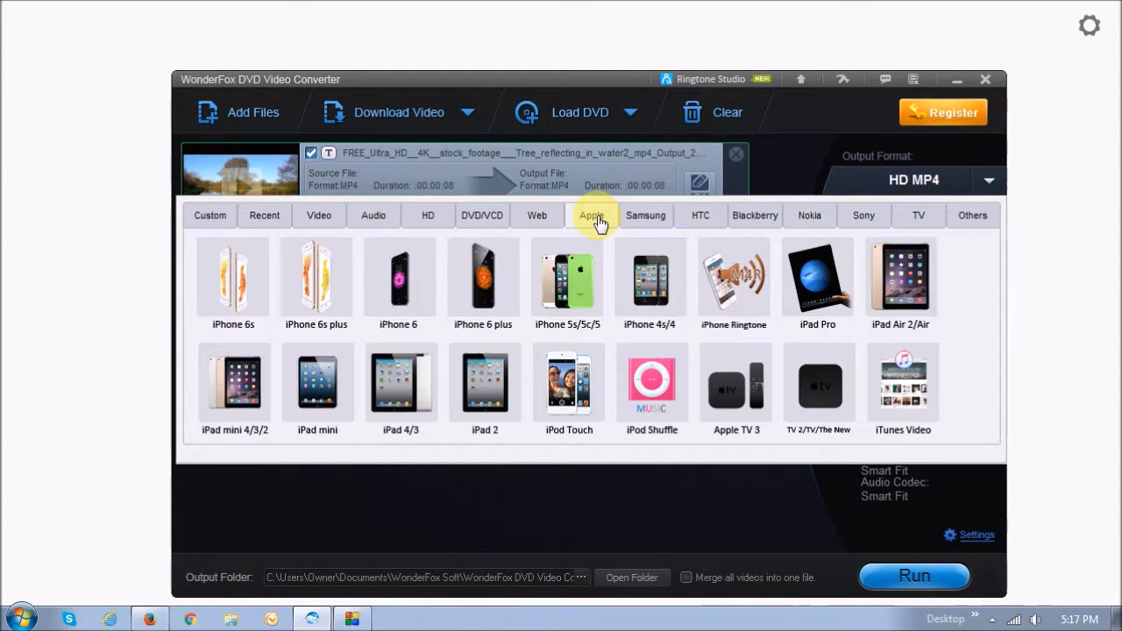
Check the HTC and Blackberry presets, then return to HD and choose MOV as output
{"action": "left_click", "coordinate": [701, 214]}
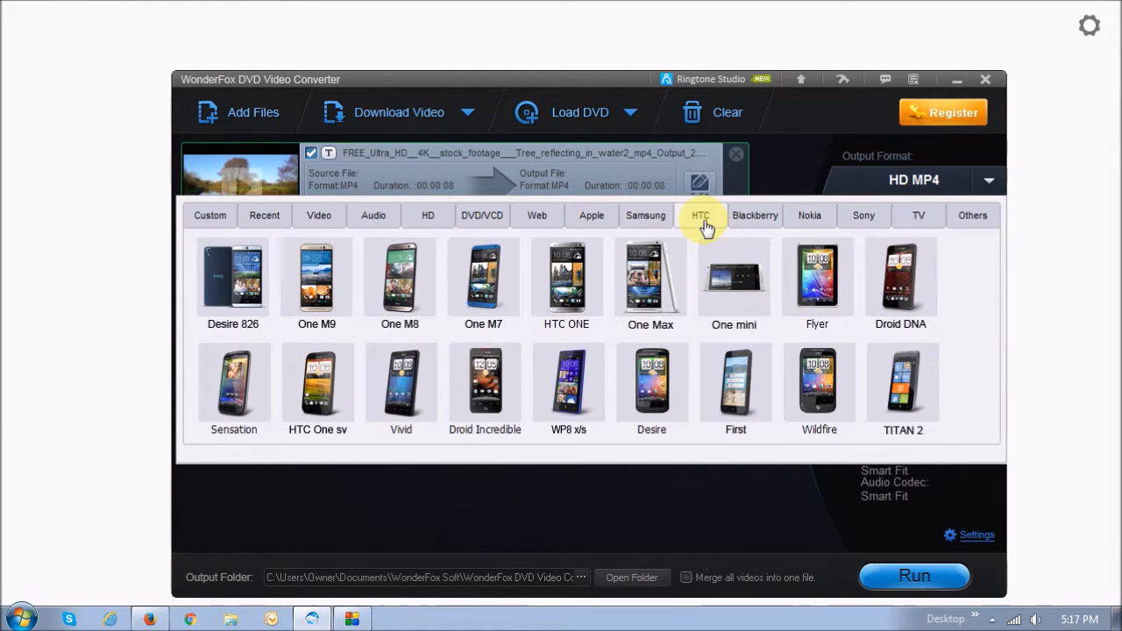
{"action": "left_click", "coordinate": [754, 216]}
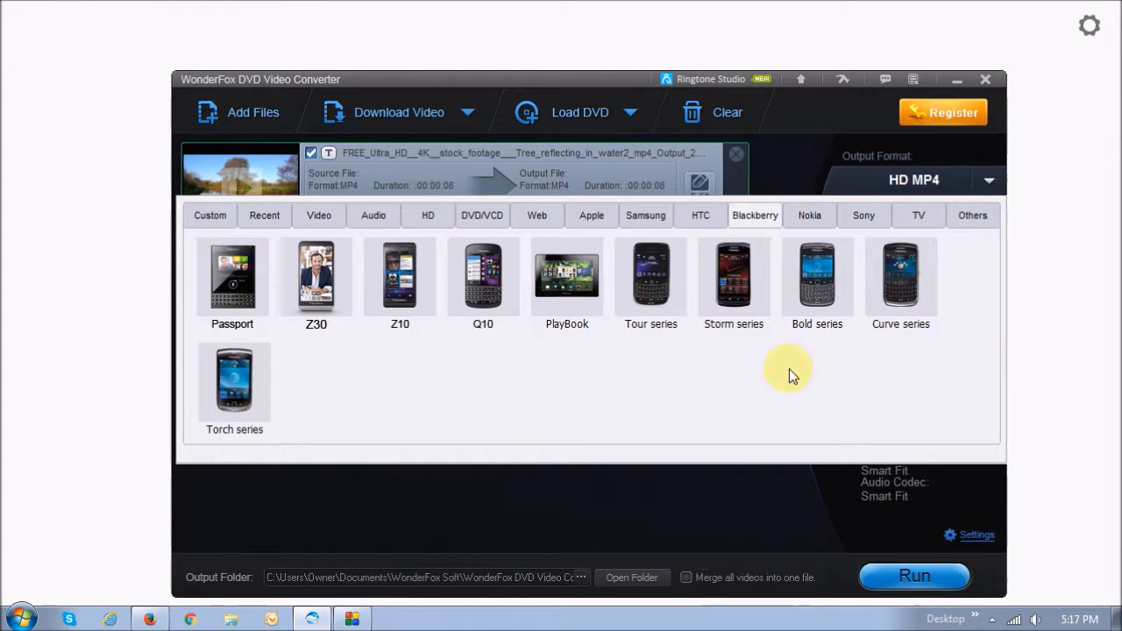
{"action": "mouse_move", "coordinate": [715, 368]}
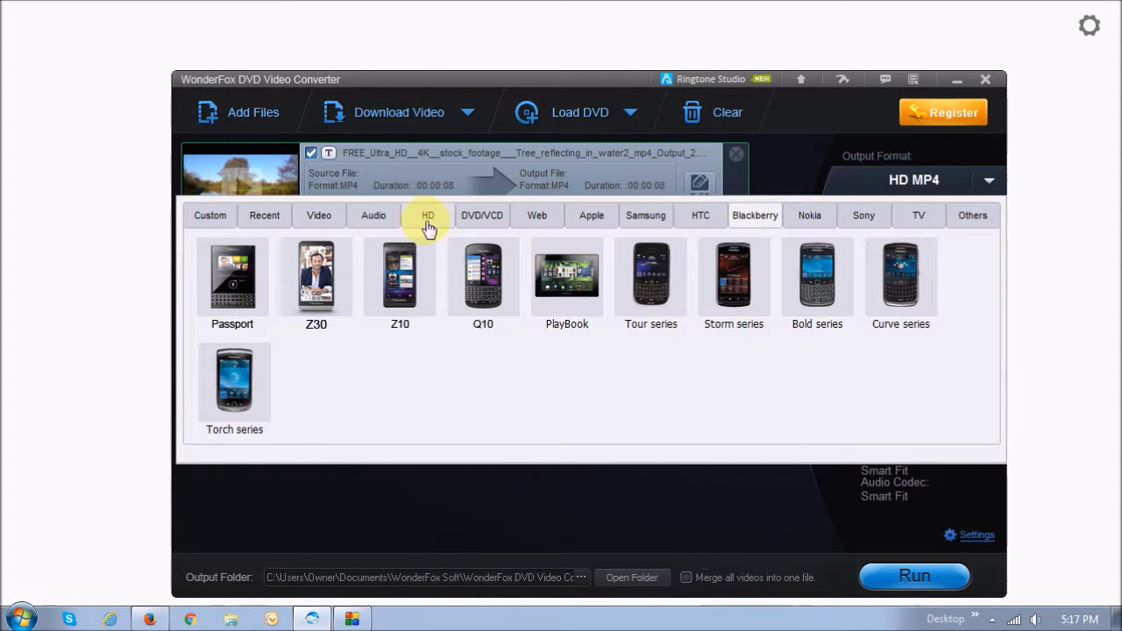
{"action": "left_click", "coordinate": [428, 215]}
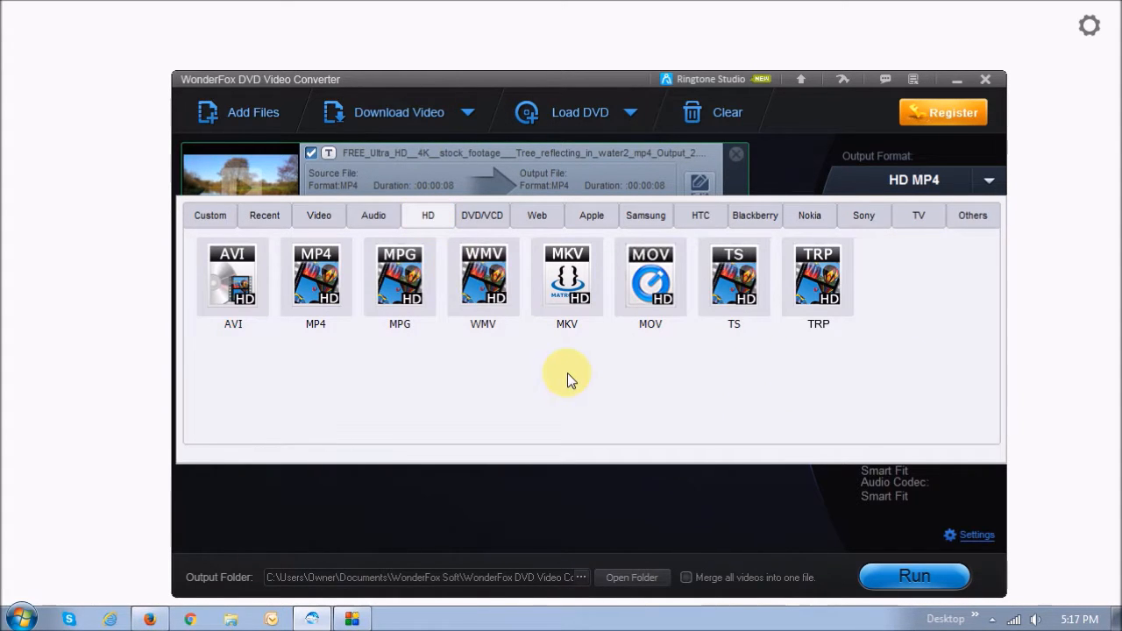
{"action": "left_click", "coordinate": [650, 279]}
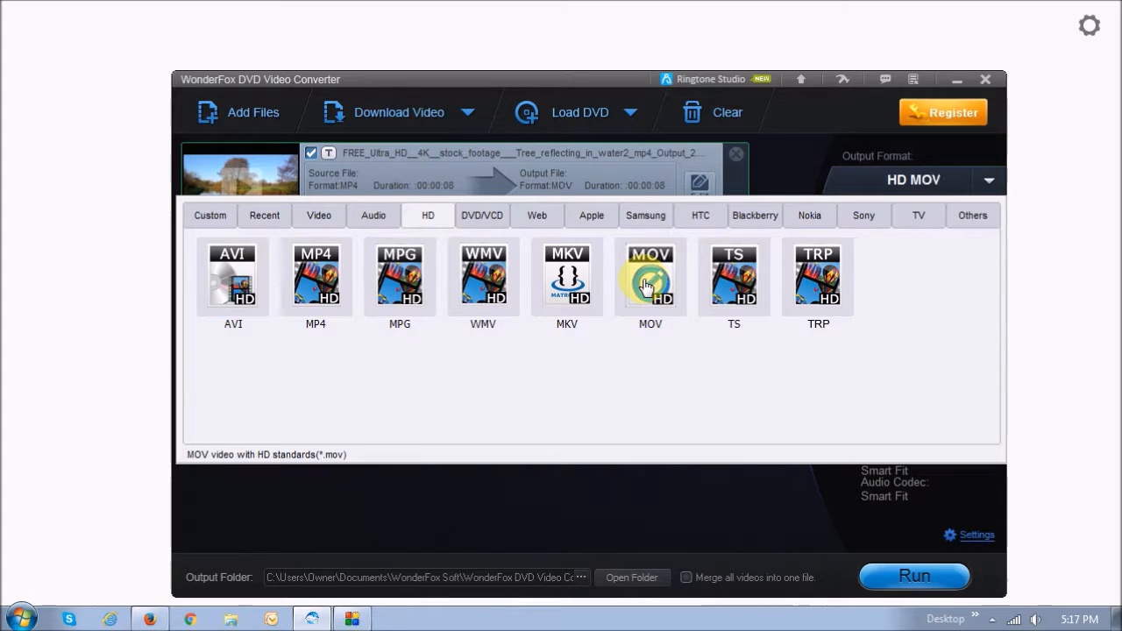
Run the conversion of the tree video to HD MOV at 1920x1080
{"action": "left_click", "coordinate": [651, 277]}
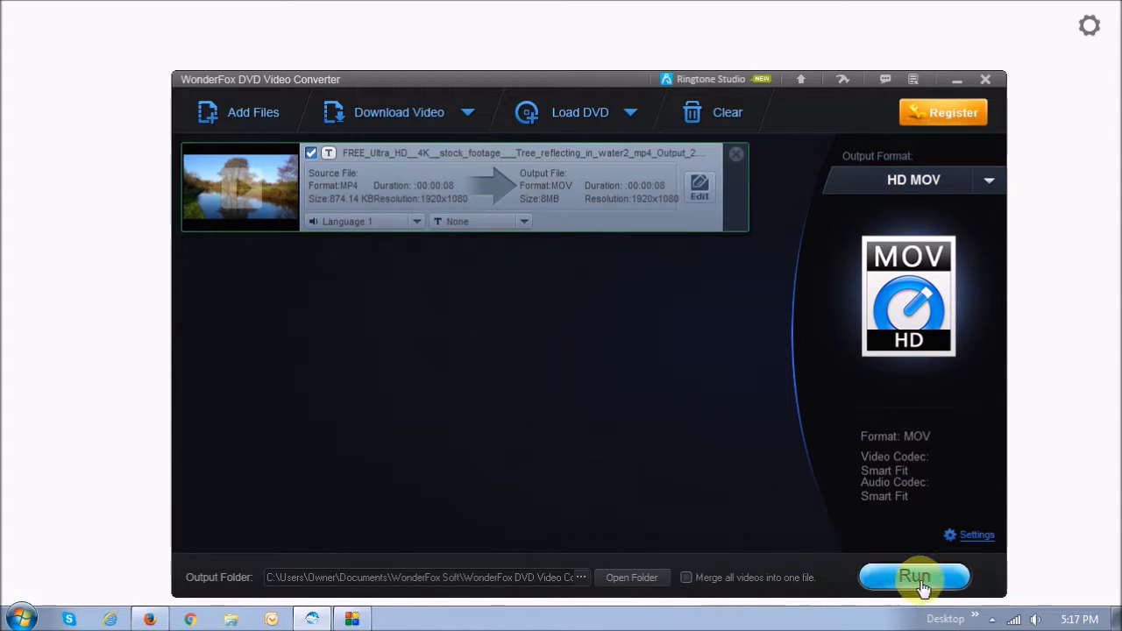
{"action": "mouse_move", "coordinate": [498, 357]}
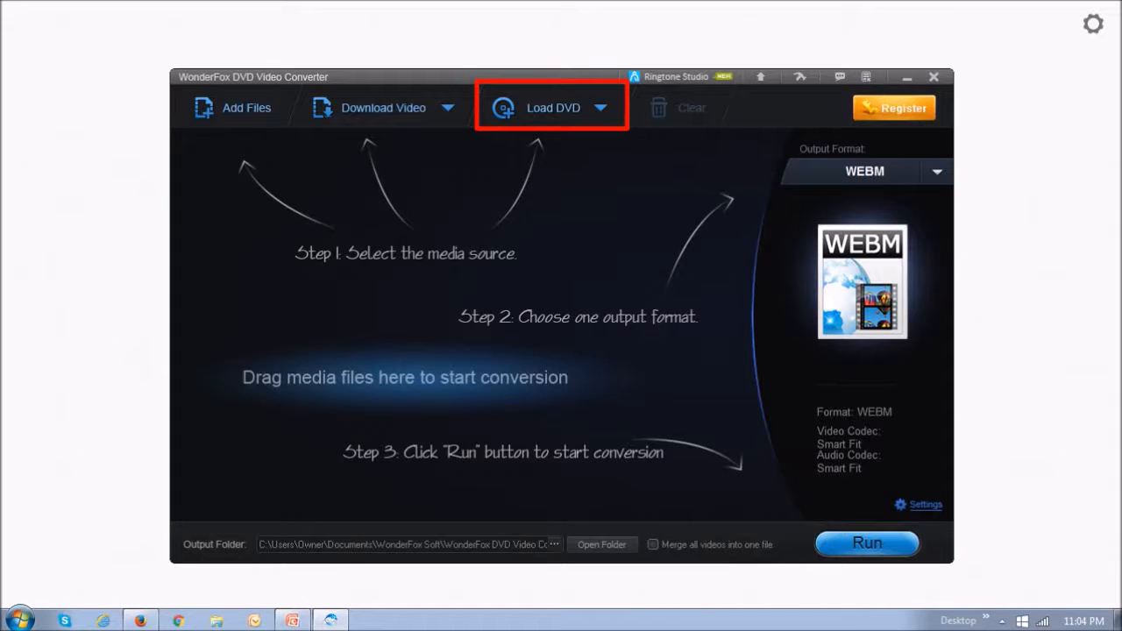
Load the DVD's titles into the queue with HD MP4 output and run the rip
{"action": "left_click", "coordinate": [553, 109]}
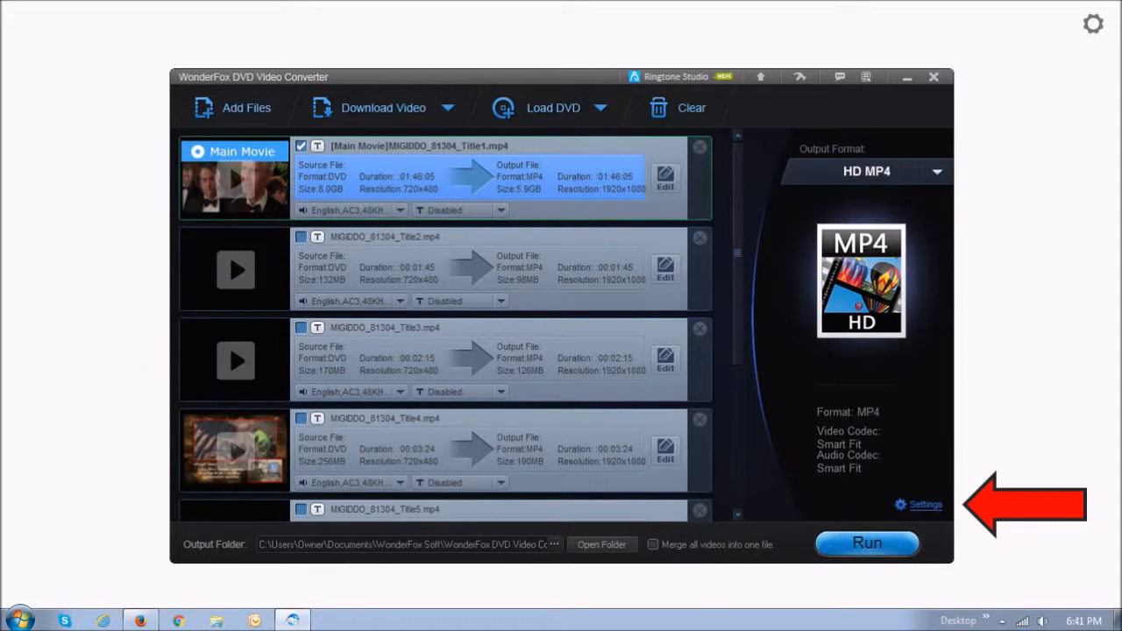
{"action": "left_click", "coordinate": [926, 505]}
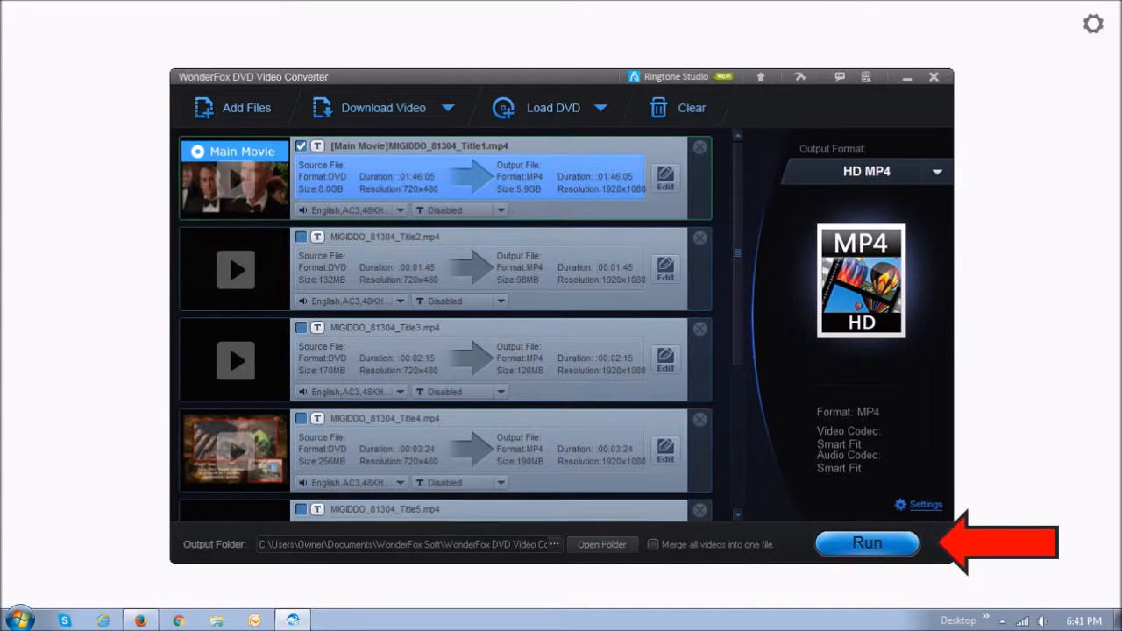
{"action": "left_click", "coordinate": [866, 543]}
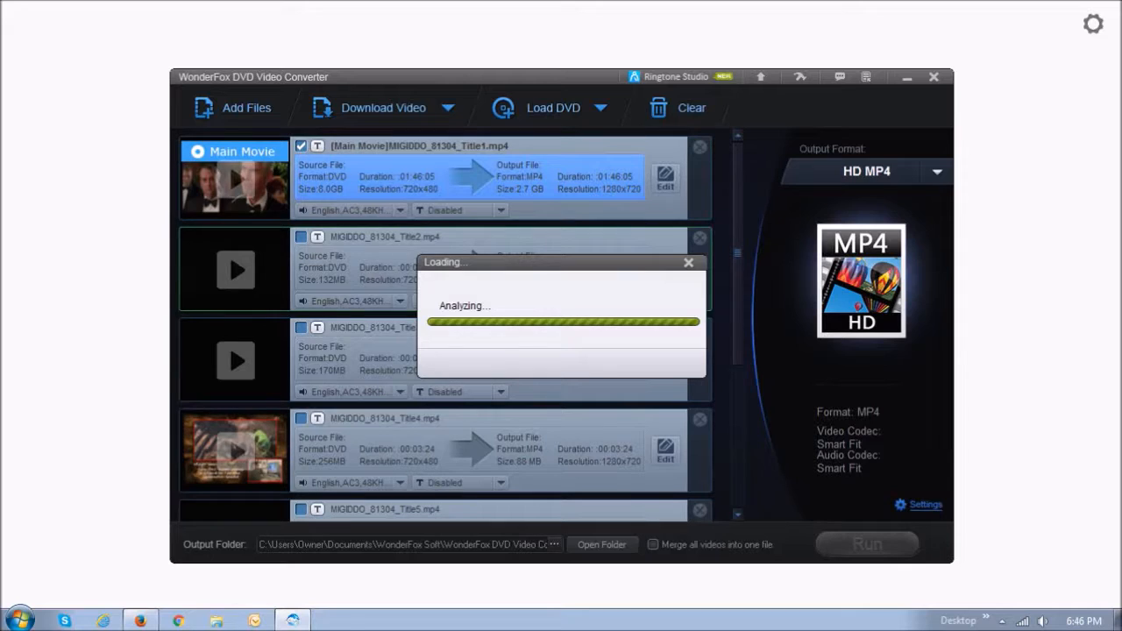
Let the DVD rip finish and answer No to opening the output folder
{"action": "left_click", "coordinate": [865, 543]}
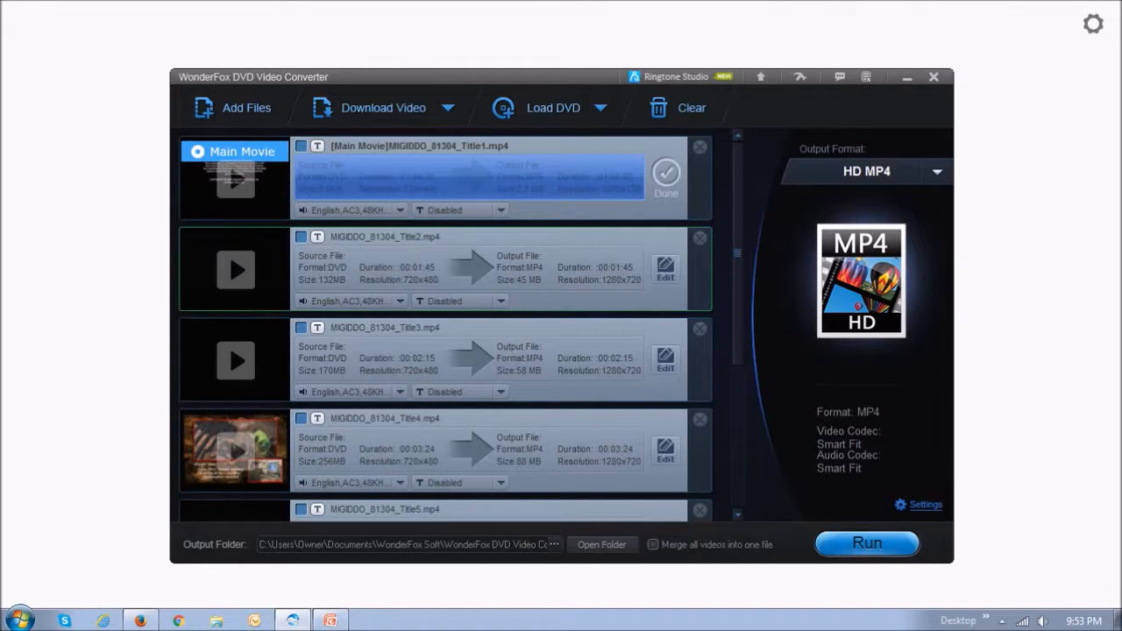
{"action": "left_click", "coordinate": [866, 544]}
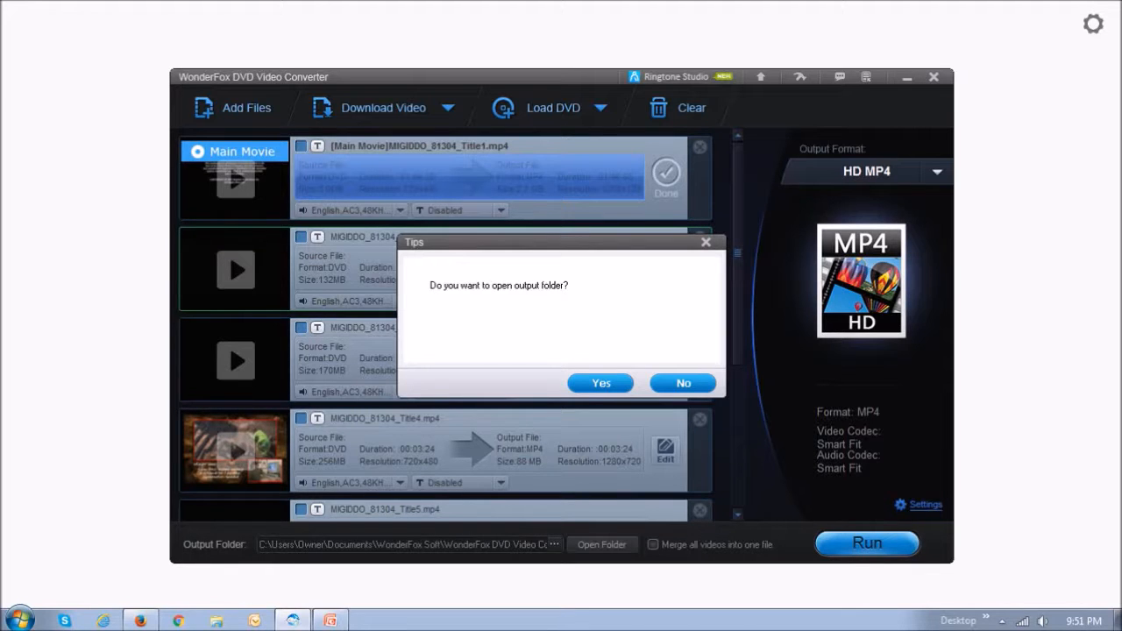
{"action": "left_click", "coordinate": [684, 382]}
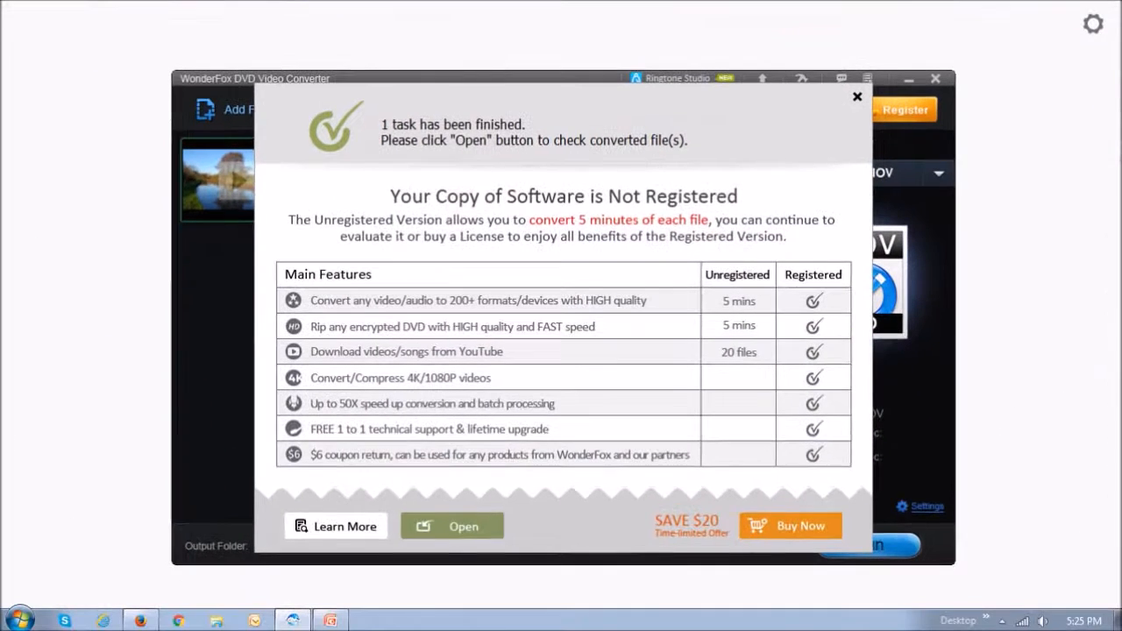